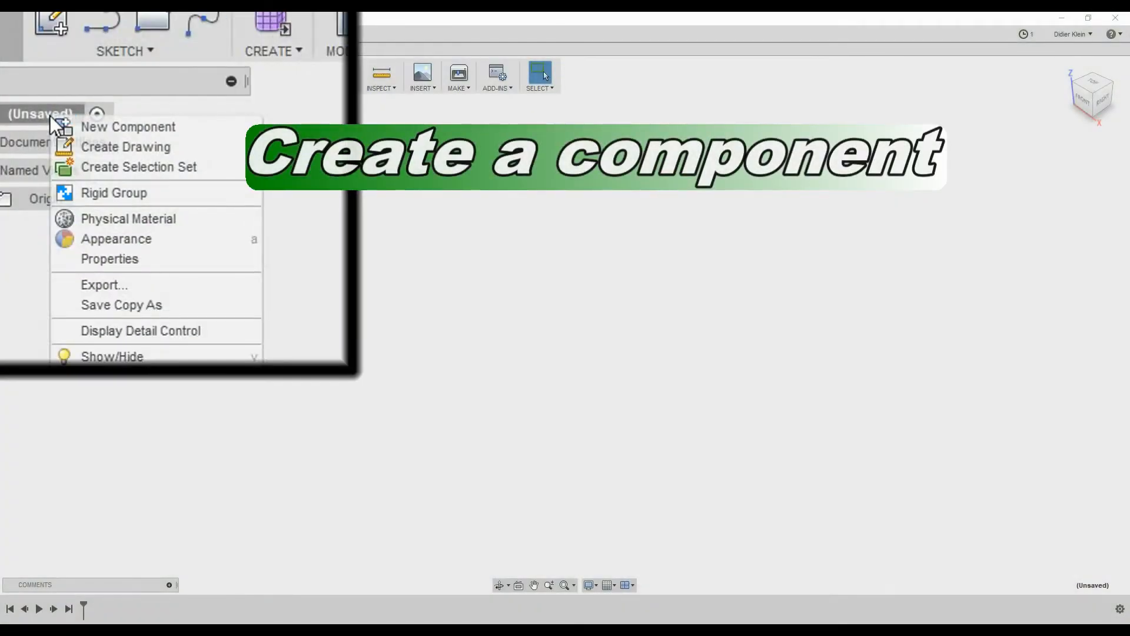
pyautogui.moveTo(127, 127)
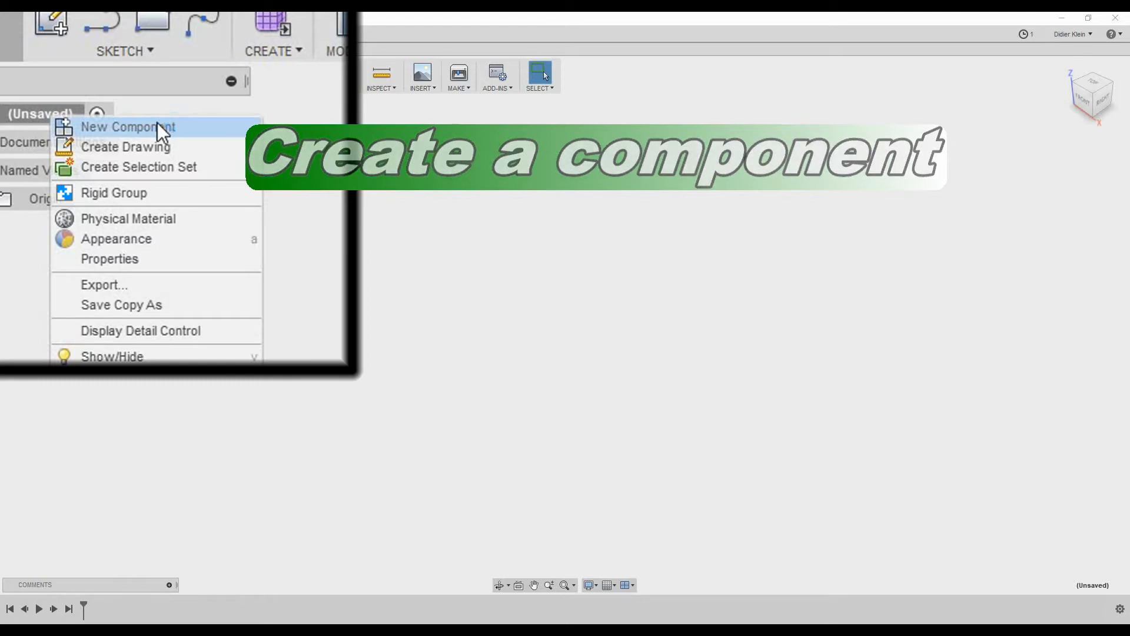
# Add Component1 to the empty design and start a new sketch.
pyautogui.click(128, 127)
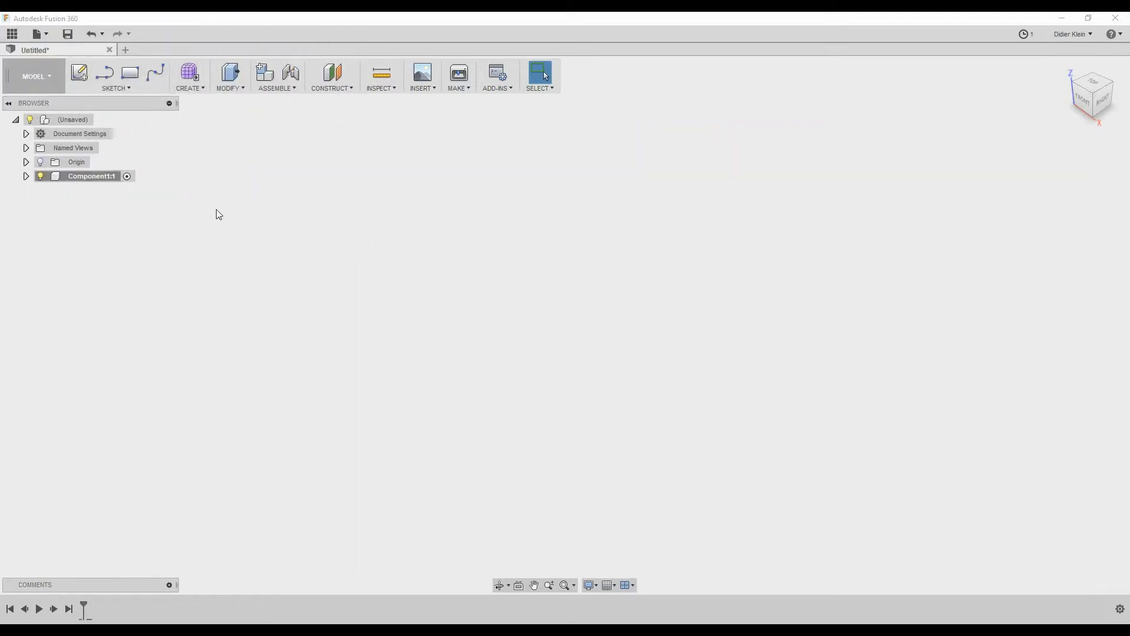
pyautogui.click(80, 72)
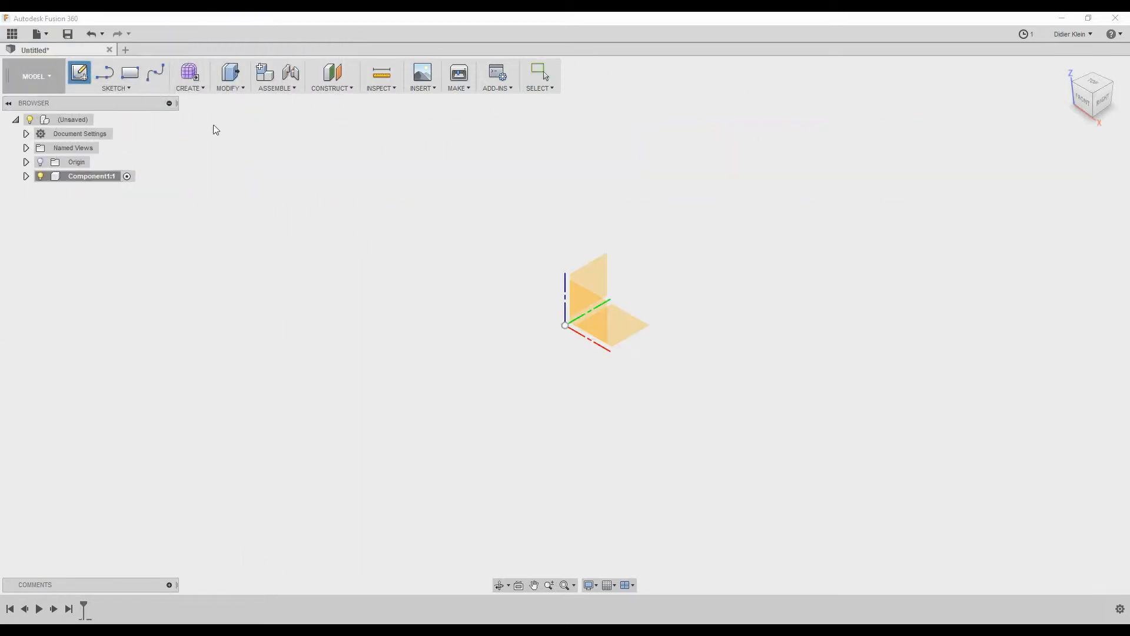
# Sketch a 125 mm centre-diameter circle at the origin on the XY plane and finish it.
pyautogui.click(79, 71)
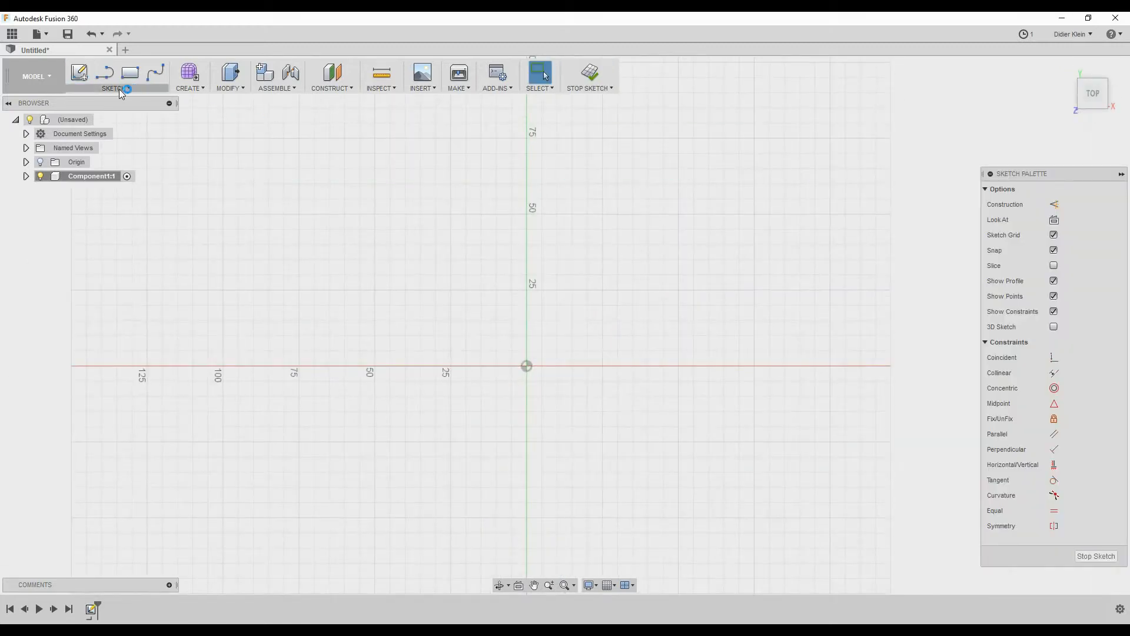
pyautogui.click(113, 76)
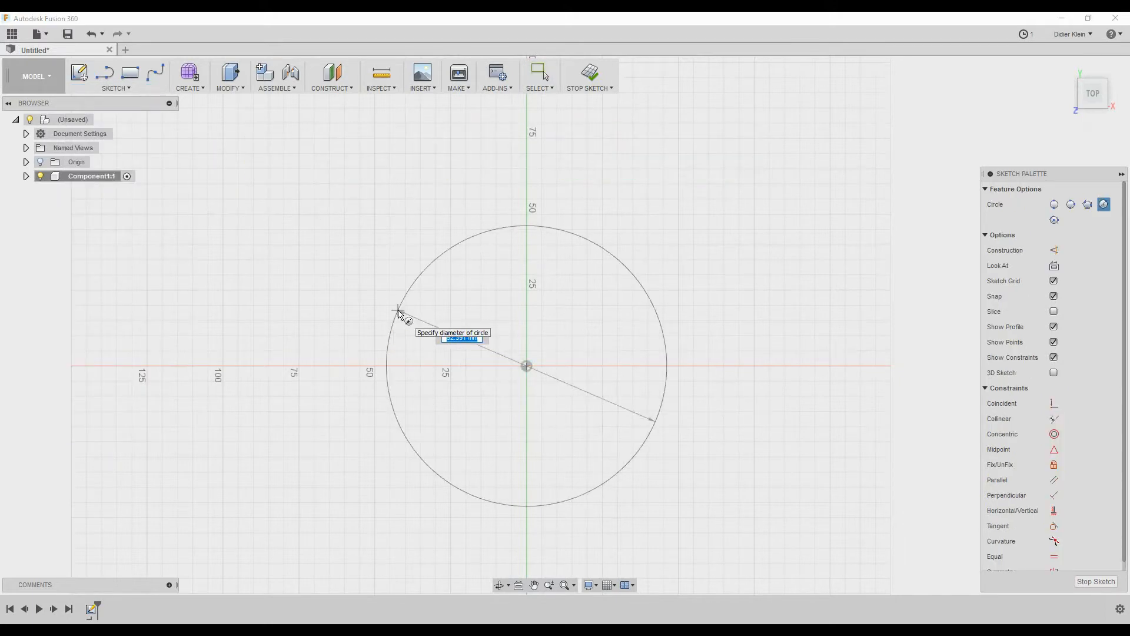
pyautogui.moveTo(368, 269)
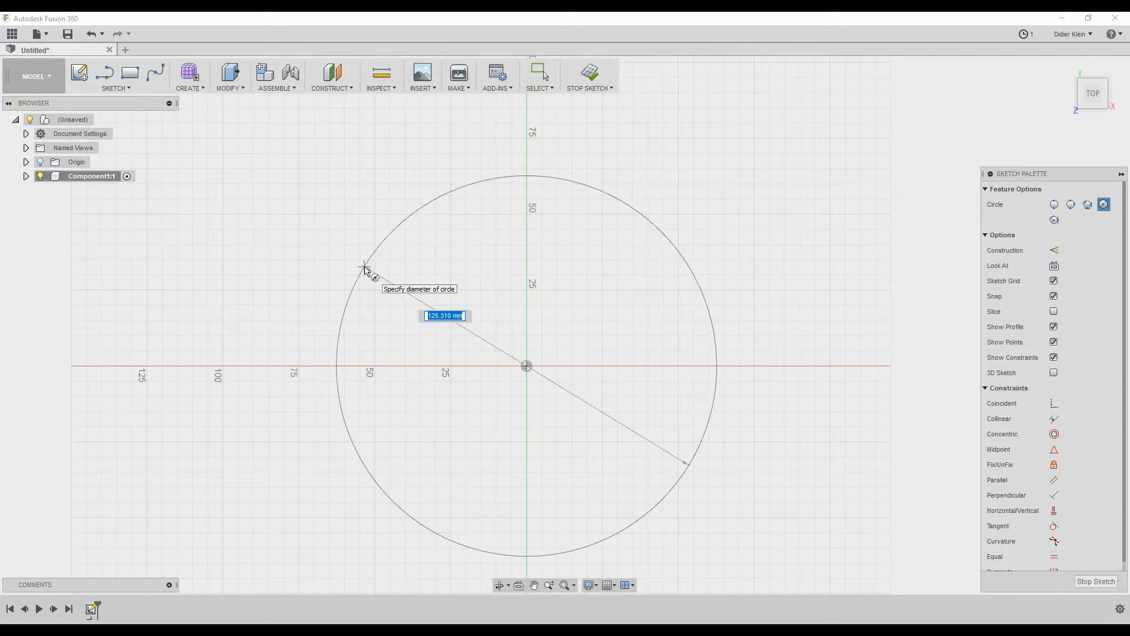
pyautogui.write('1')
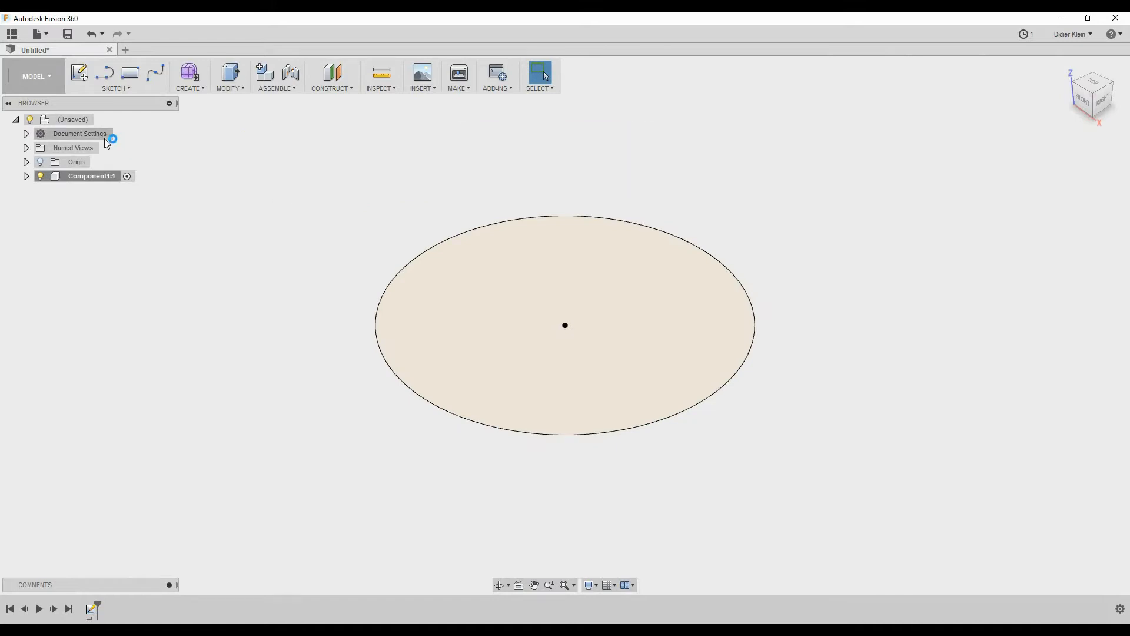
# Add a second component, Component2, under the design root.
pyautogui.rightClick(91, 176)
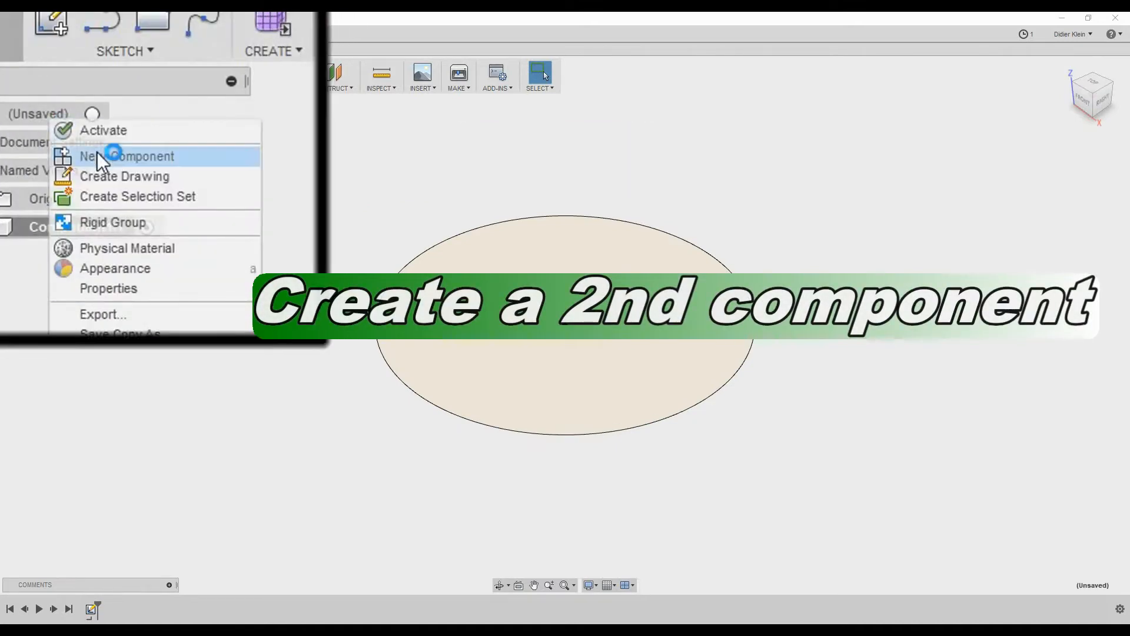
pyautogui.click(128, 157)
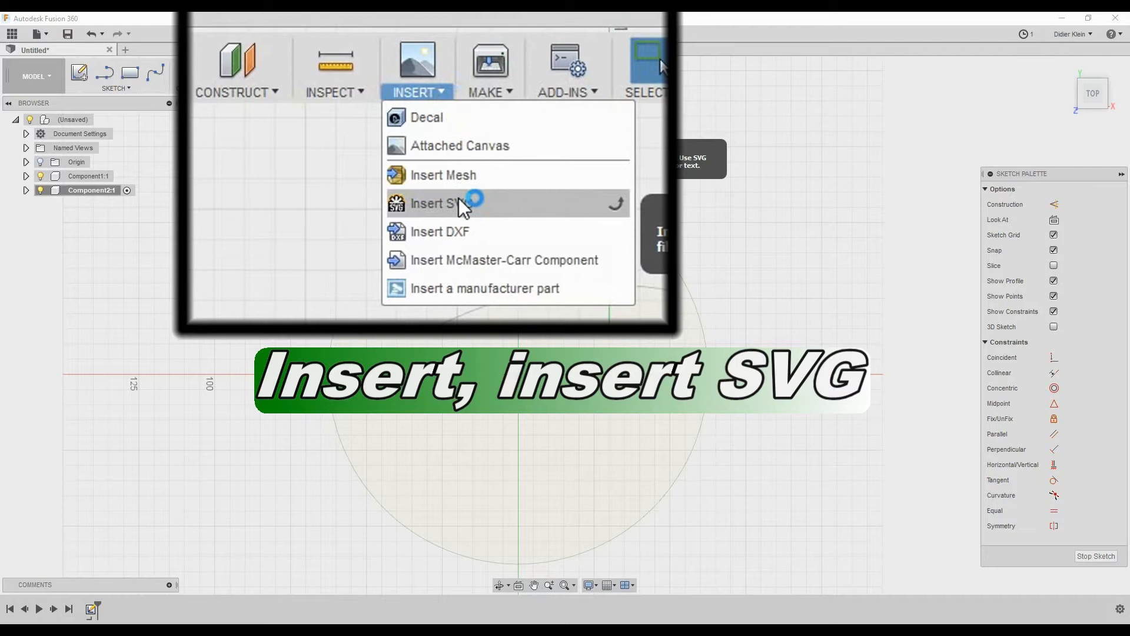
# Insert the targaryen.svg dragon artwork into Component2's sketch.
pyautogui.click(446, 204)
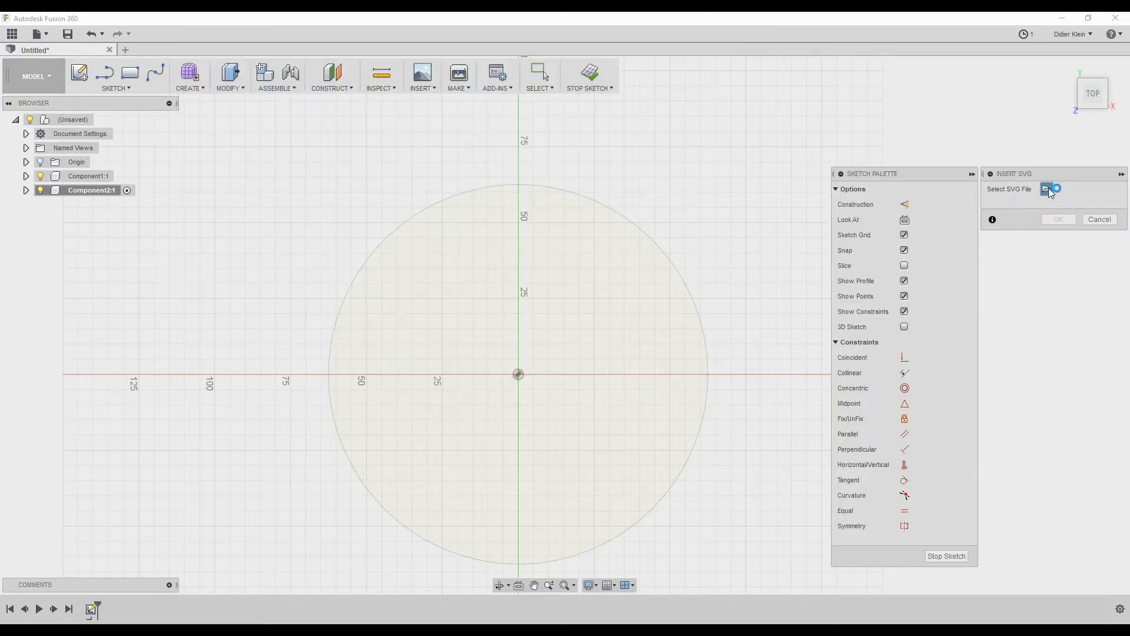
pyautogui.click(1046, 189)
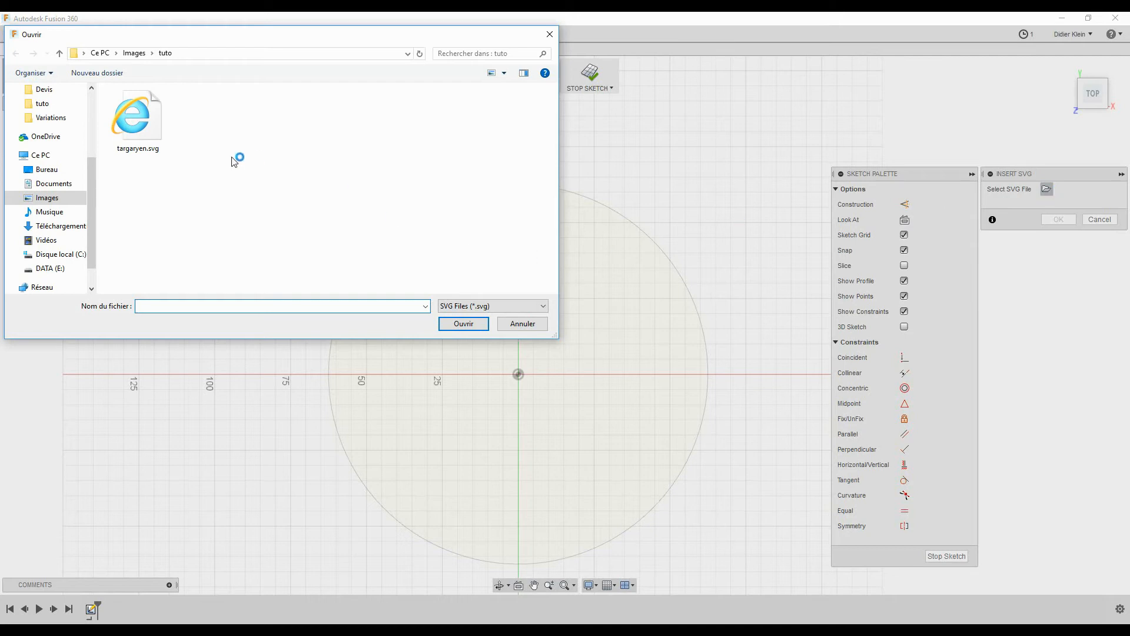
pyautogui.click(137, 115)
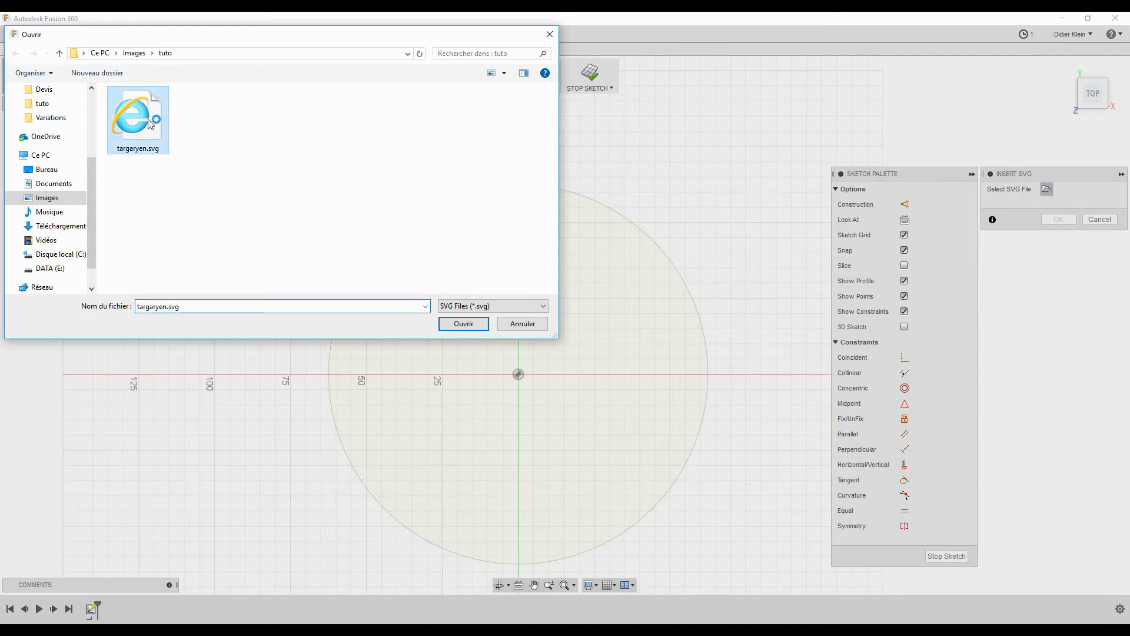
pyautogui.moveTo(144, 122)
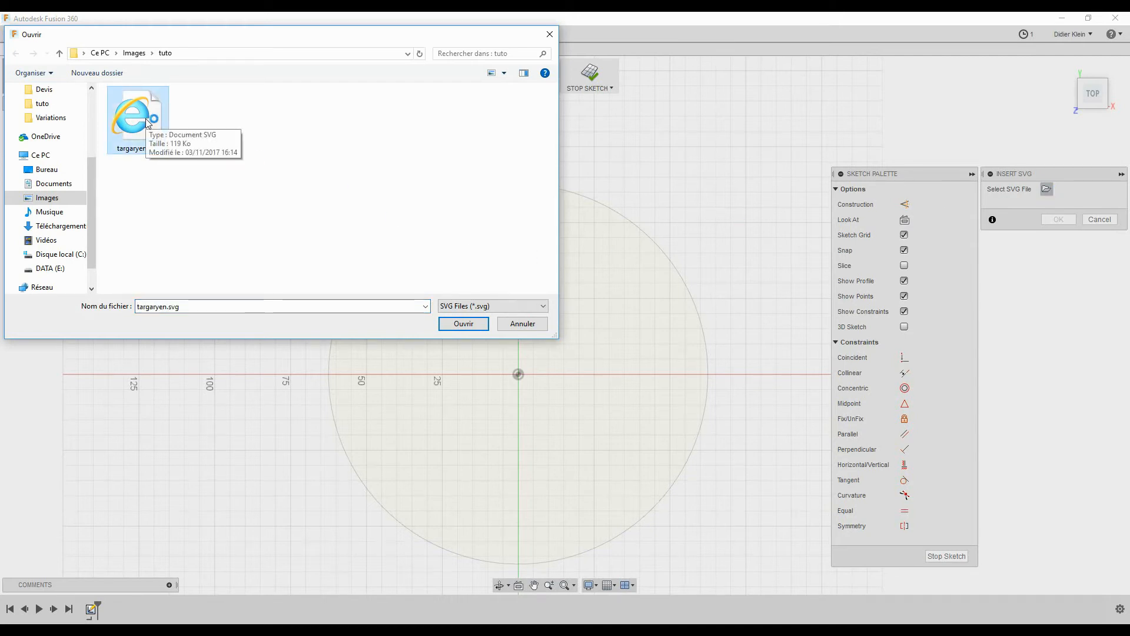
pyautogui.click(463, 323)
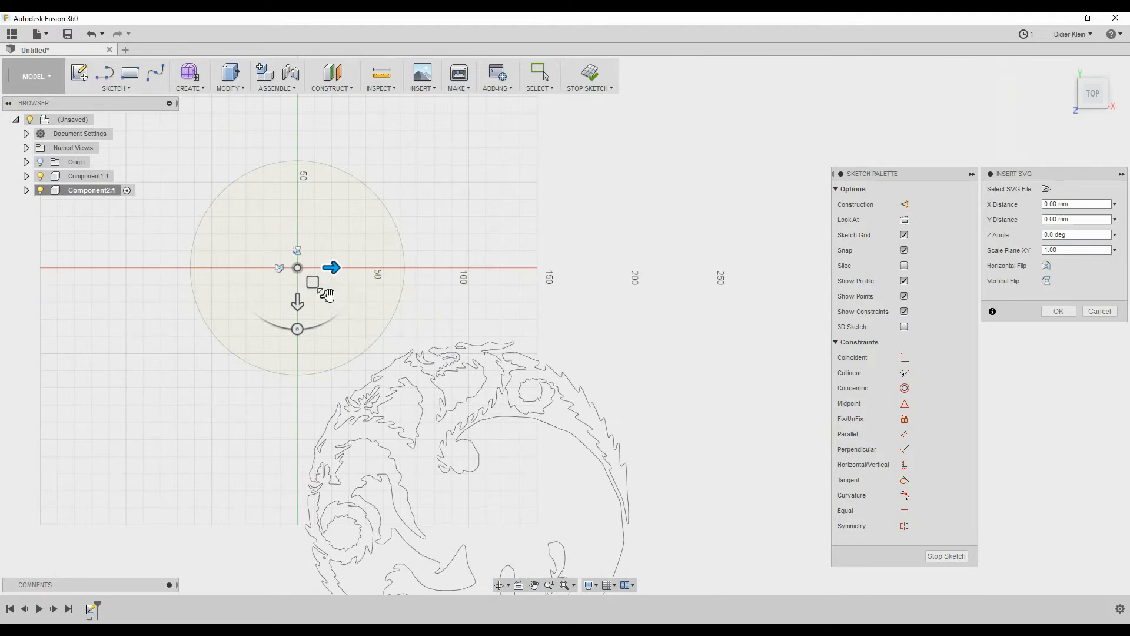
# Scale and move the dragon artwork until it sits centred inside the circle, then confirm.
pyautogui.moveTo(312, 282); pyautogui.dragTo(323, 292)
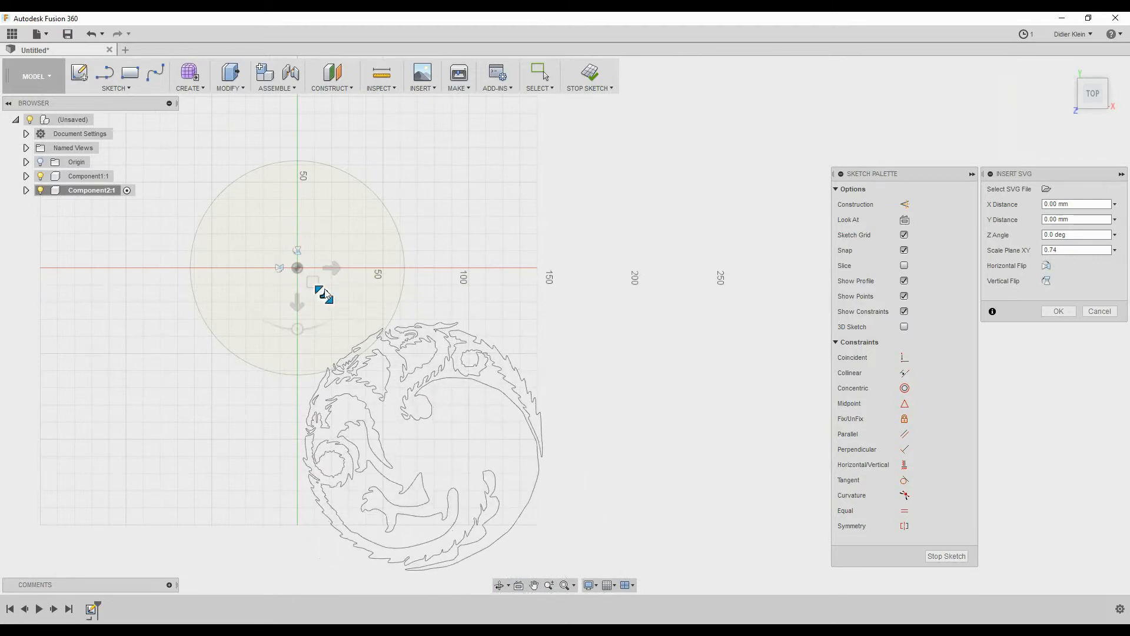
pyautogui.moveTo(324, 292); pyautogui.dragTo(253, 192)
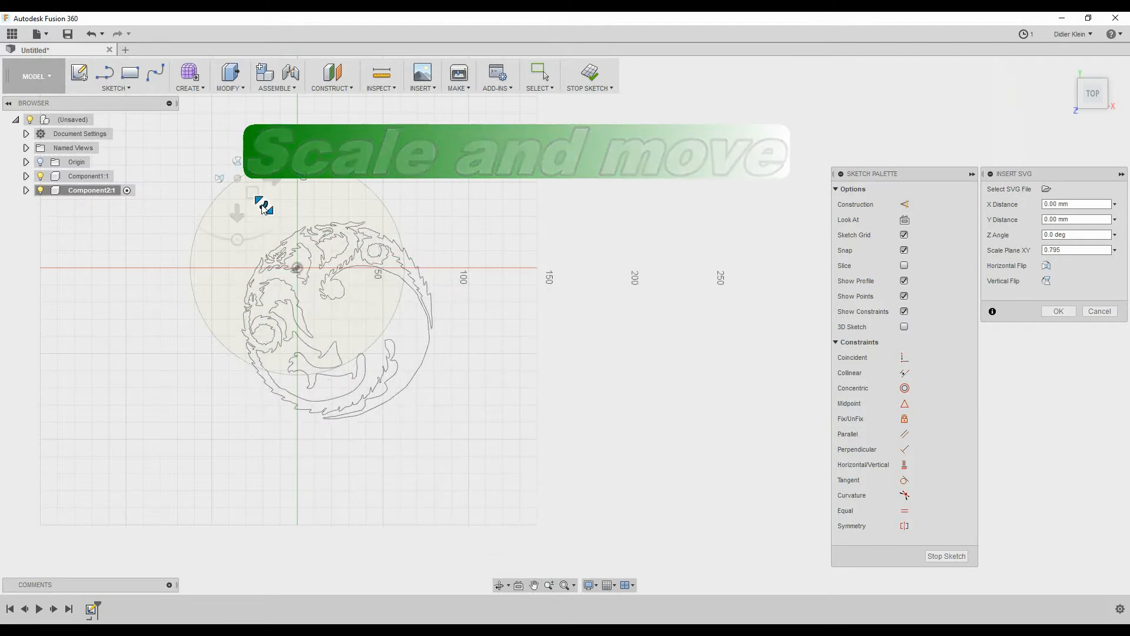
pyautogui.moveTo(263, 206); pyautogui.dragTo(220, 141)
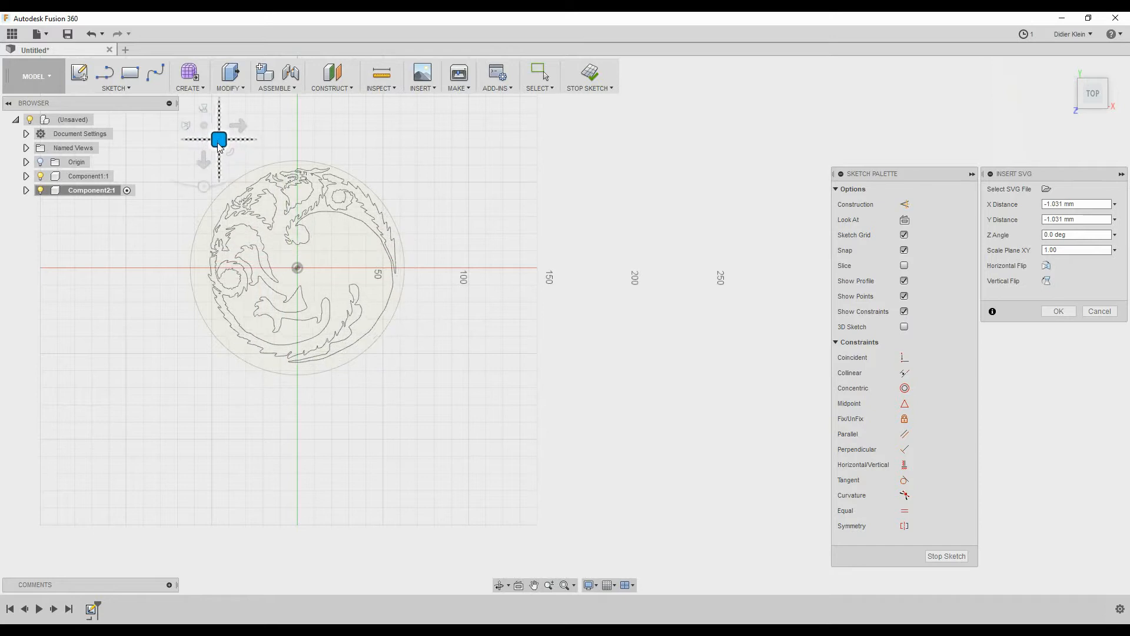
pyautogui.moveTo(218, 139); pyautogui.dragTo(214, 142)
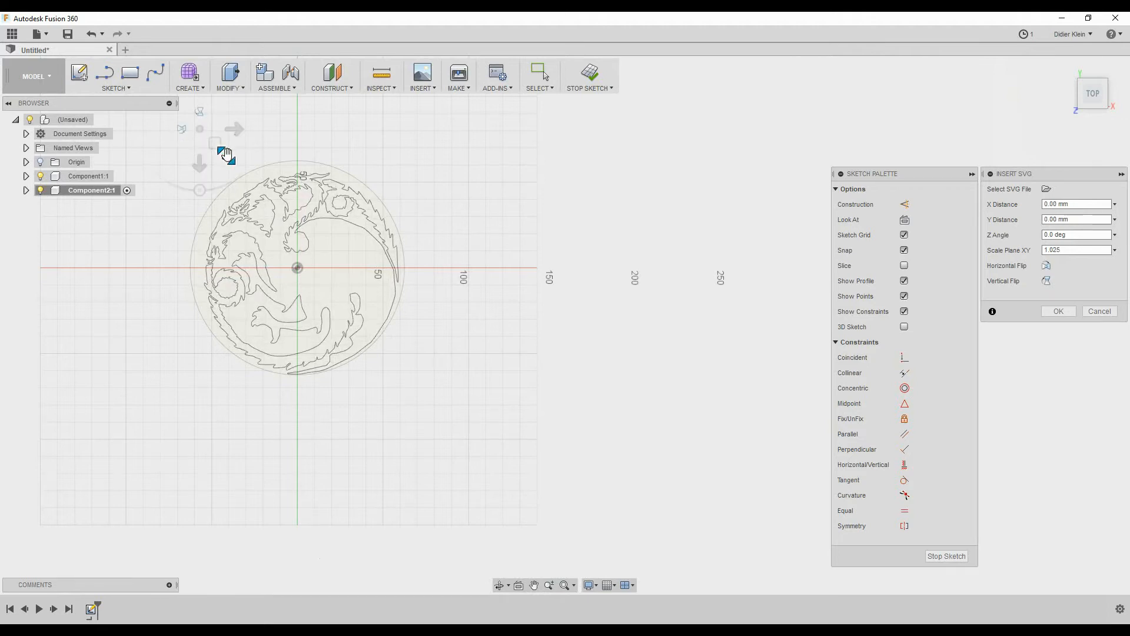
pyautogui.moveTo(225, 151); pyautogui.dragTo(209, 139)
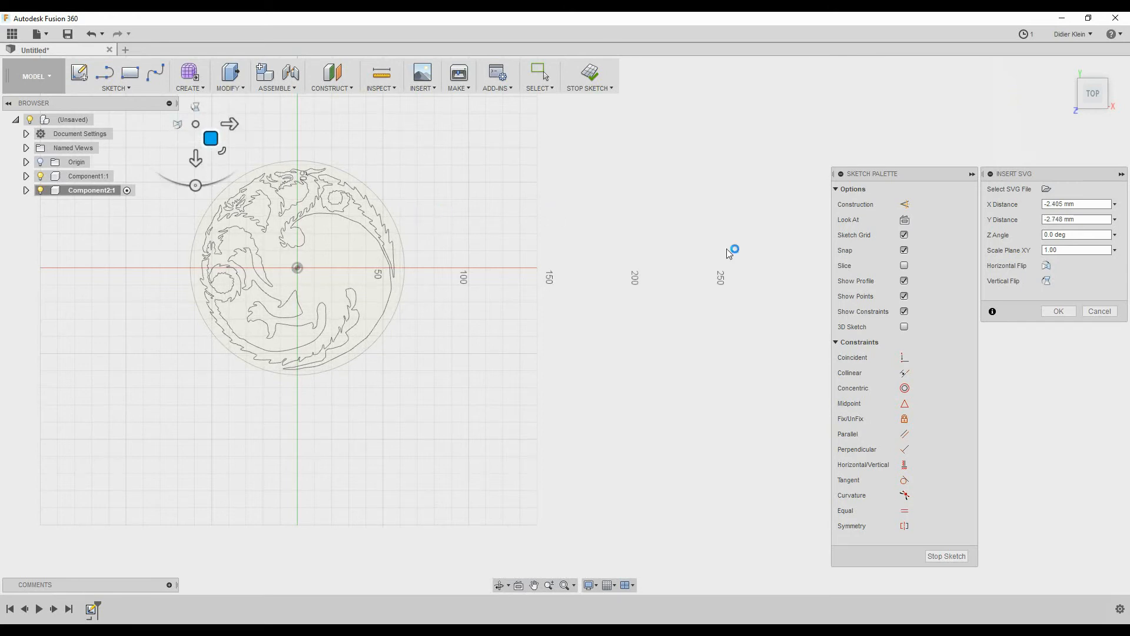
pyautogui.click(1058, 311)
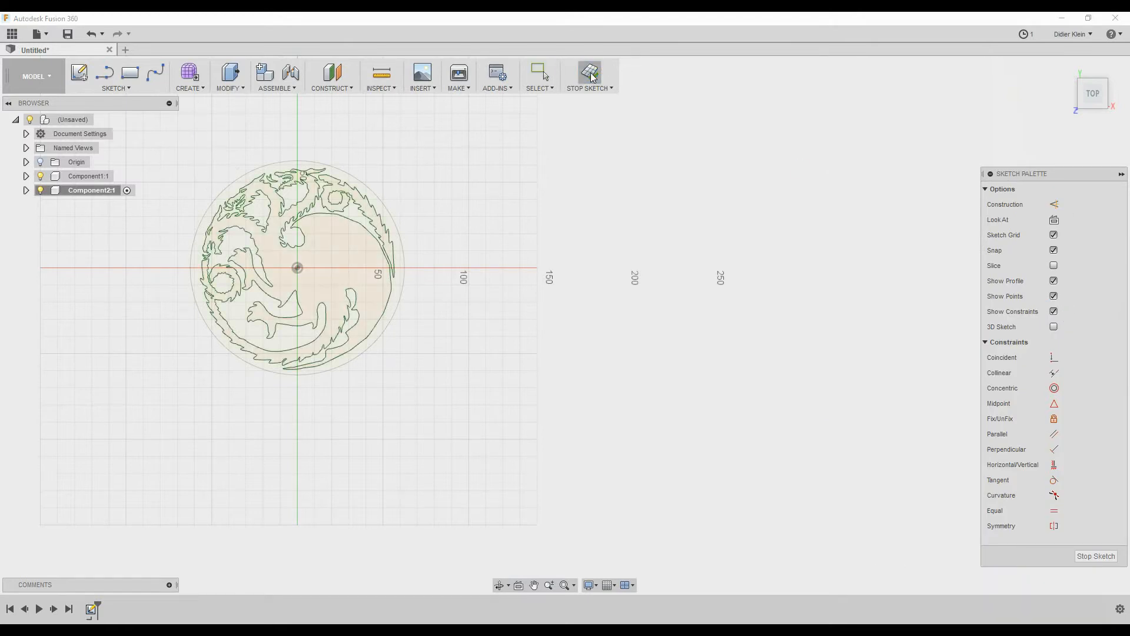
# Finish Component2's dragon sketch.
pyautogui.click(589, 76)
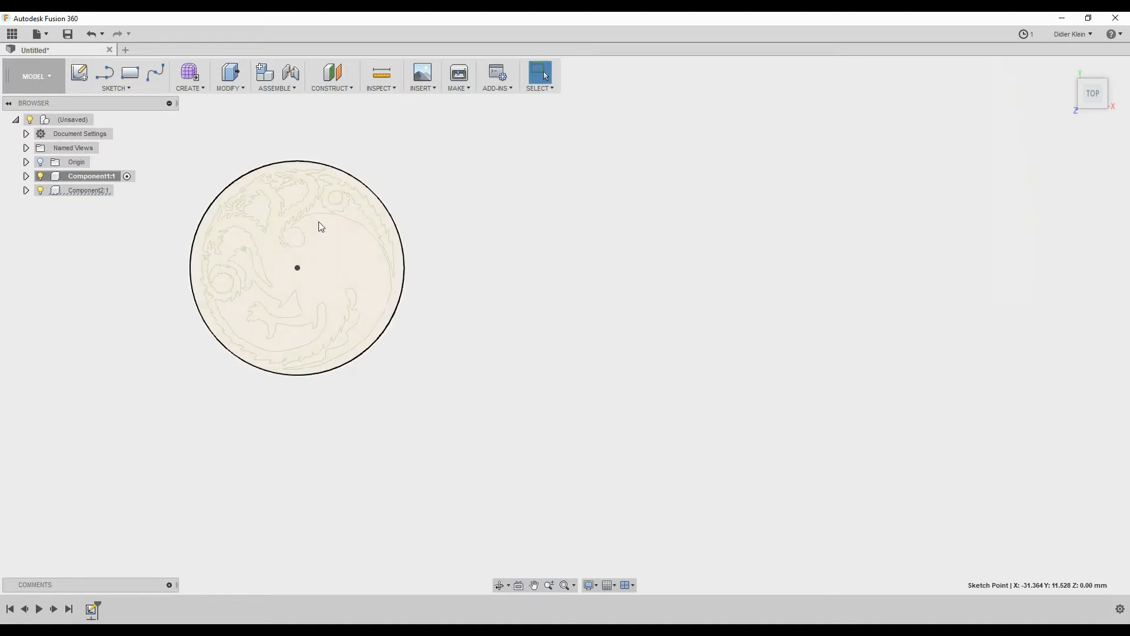
# Press Pull the circle into a thin solid disc, then activate Component2.
pyautogui.click(228, 77)
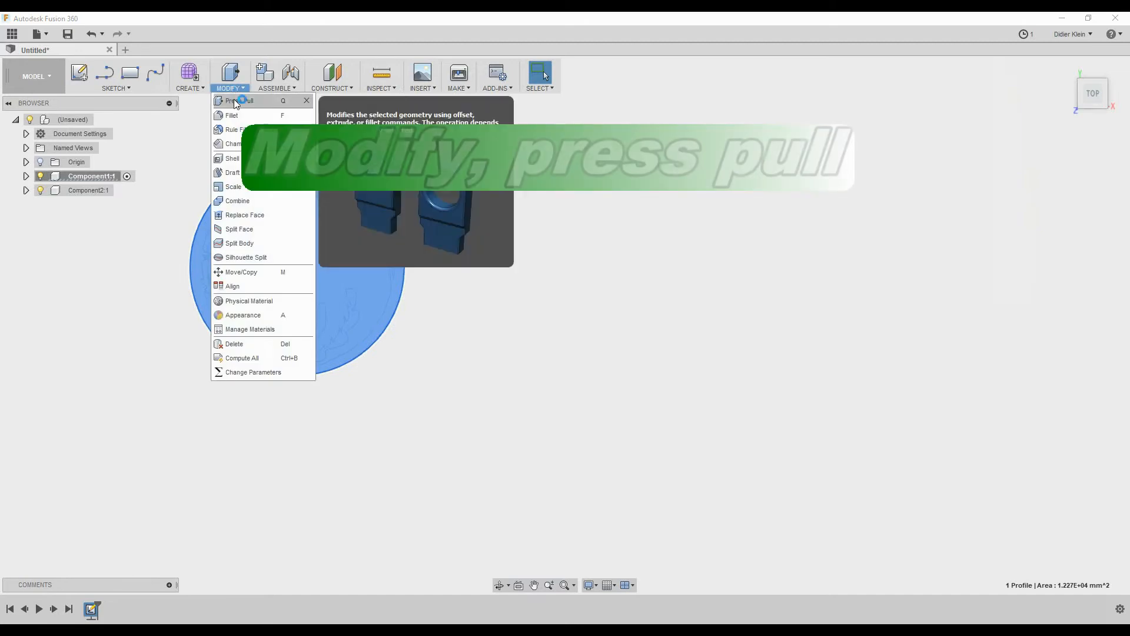
pyautogui.click(238, 100)
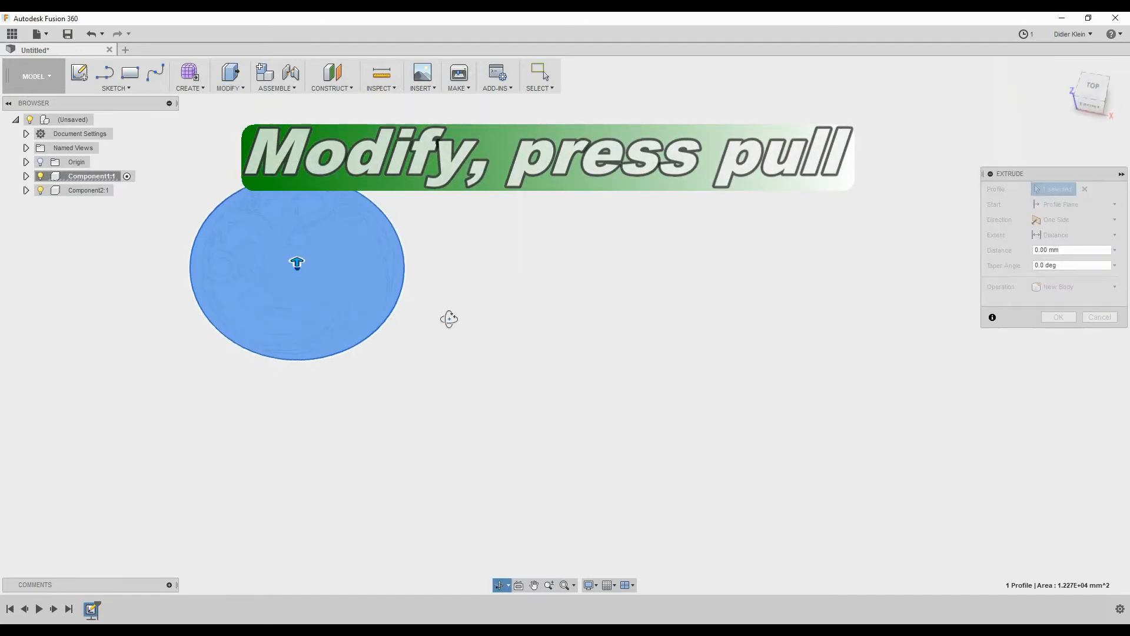
pyautogui.click(295, 266)
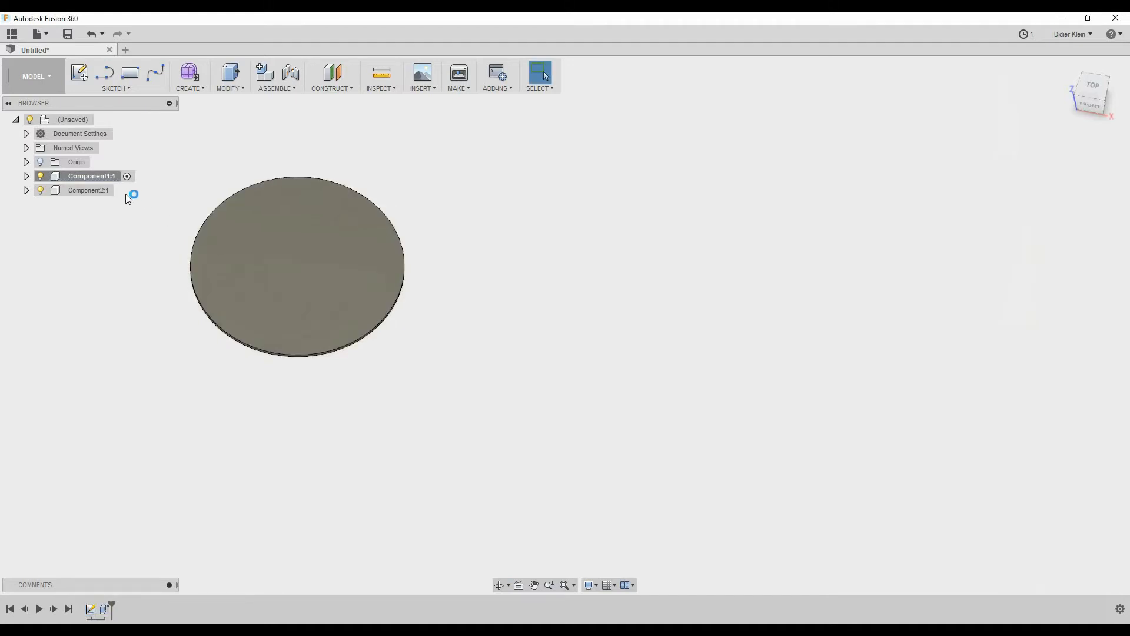
pyautogui.click(87, 190)
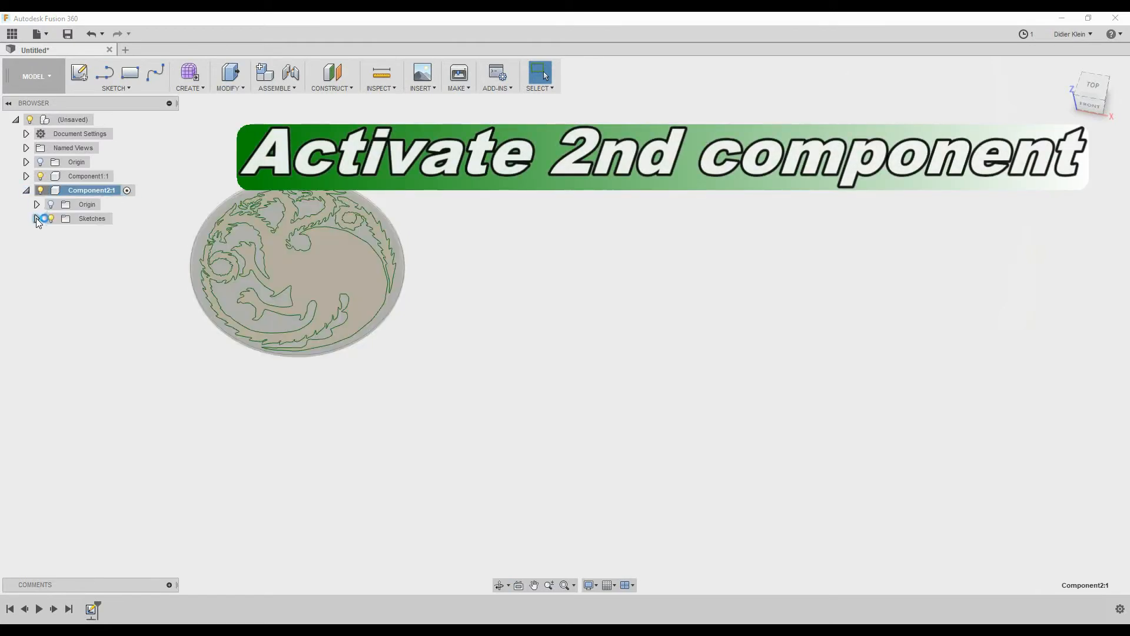
# Extrude the selected dragon profiles 2 mm as new bodies in Component2.
pyautogui.click(36, 218)
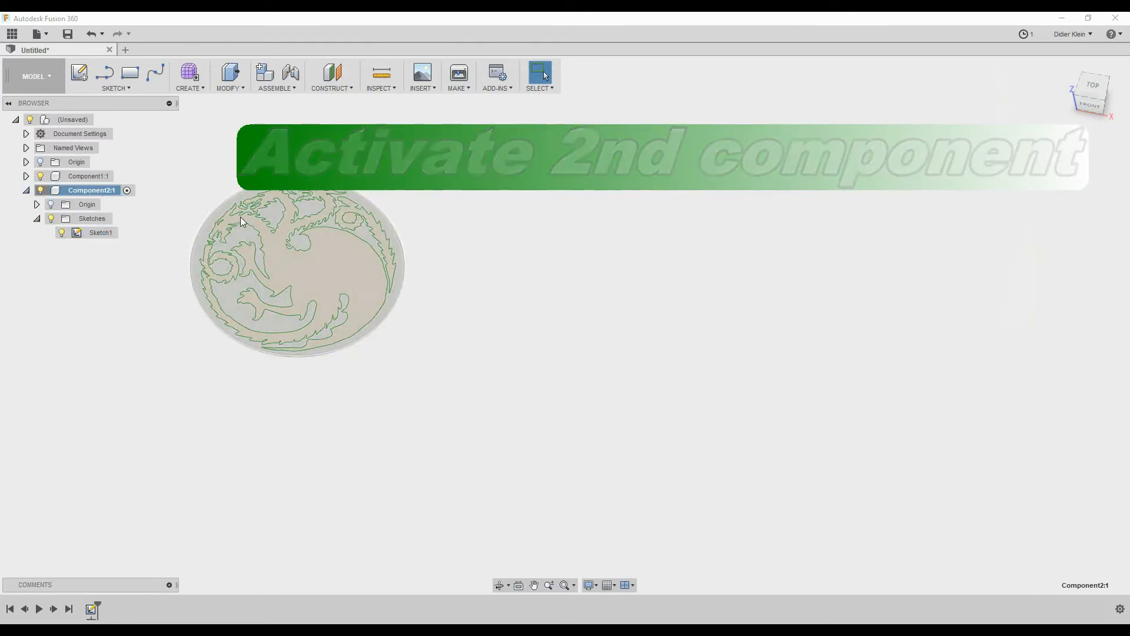
pyautogui.click(87, 176)
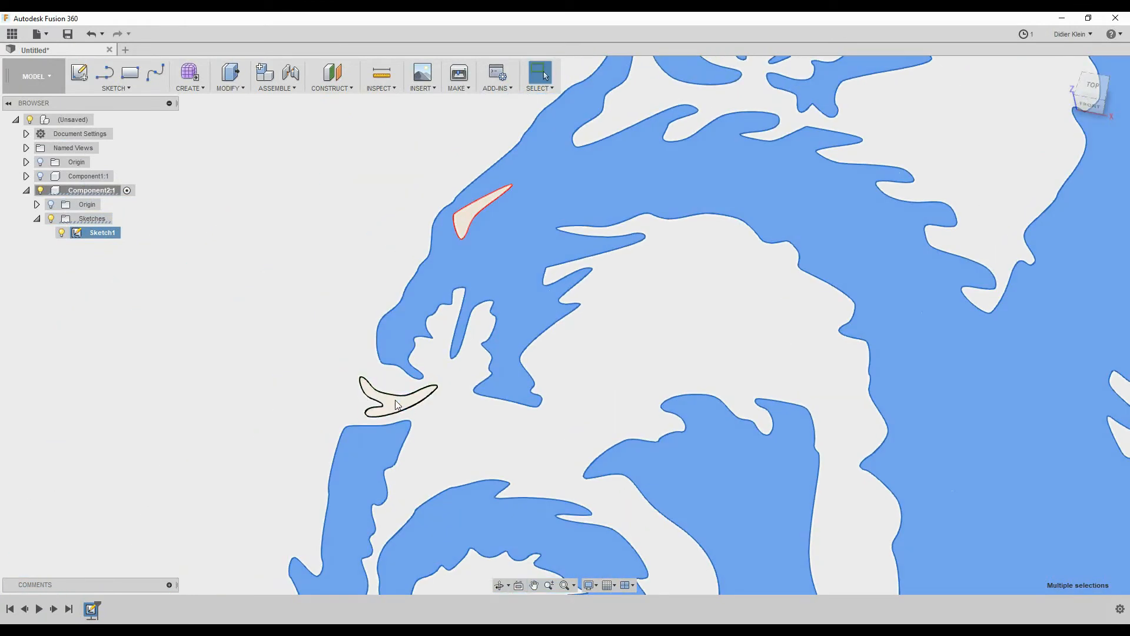
pyautogui.click(88, 176)
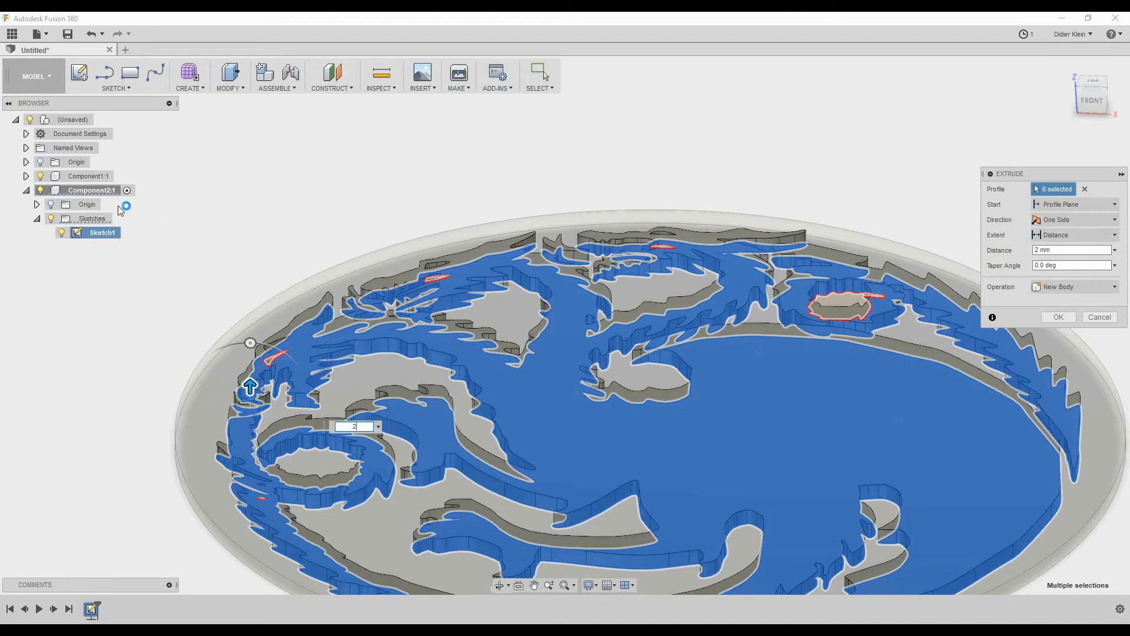
pyautogui.moveTo(1059, 317)
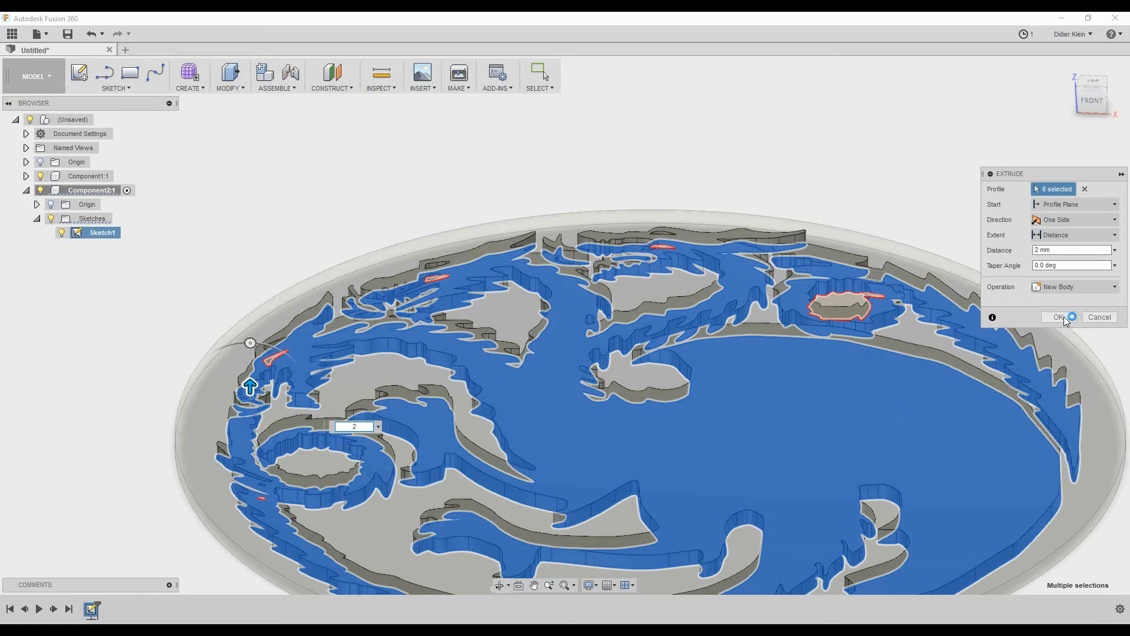
pyautogui.click(1058, 318)
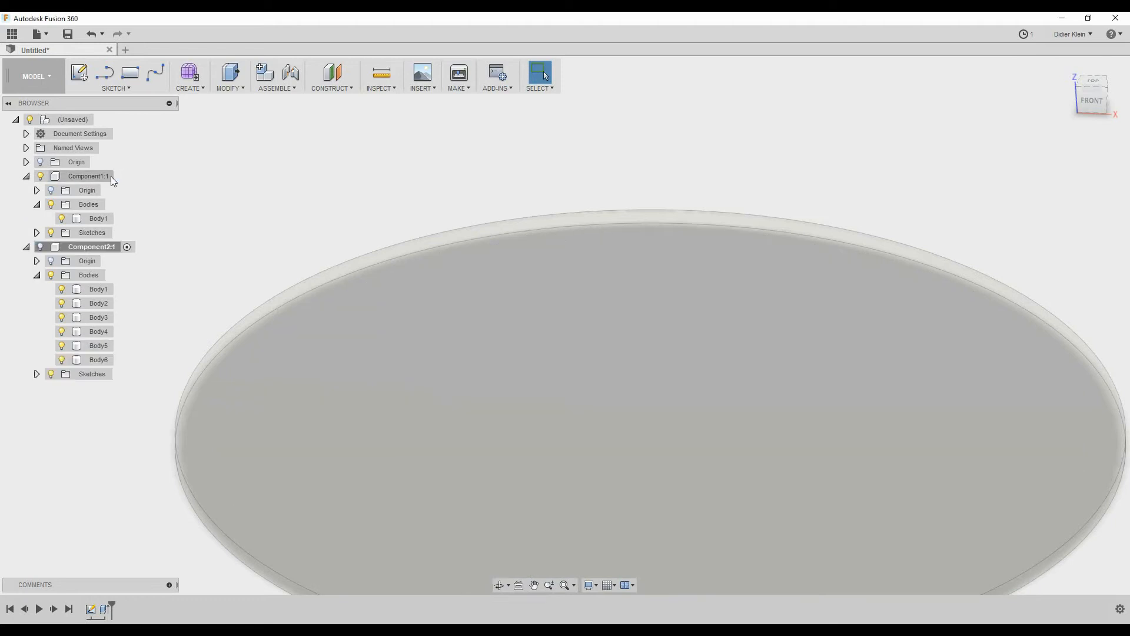
# Combine-cut the dragon bodies from the Component1 disc with Keep Tools on.
pyautogui.click(91, 176)
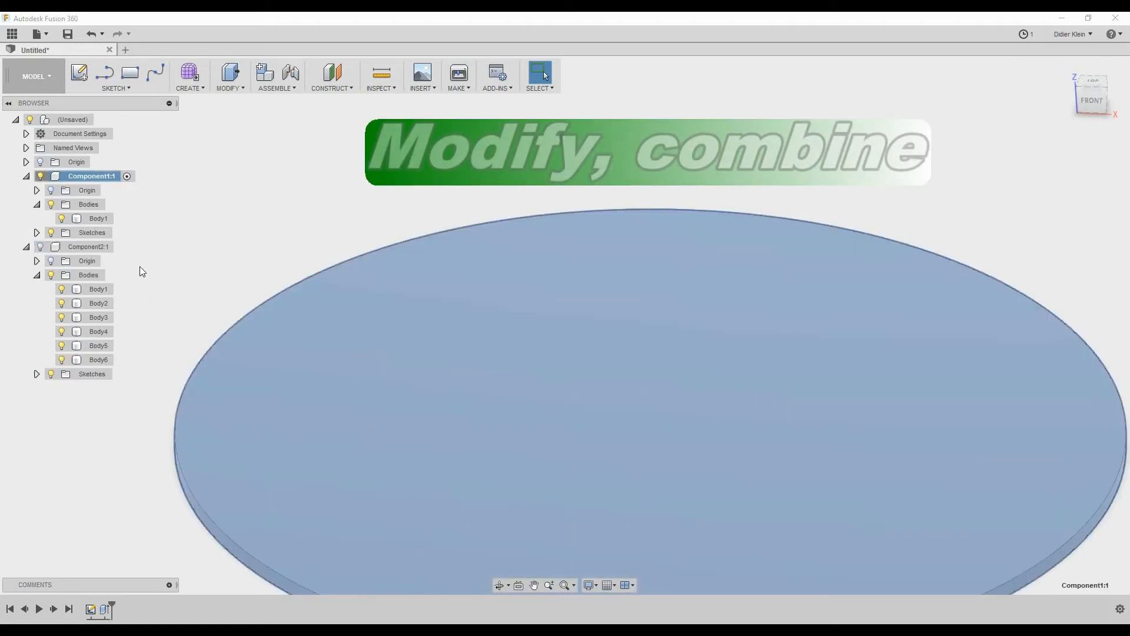
pyautogui.click(229, 77)
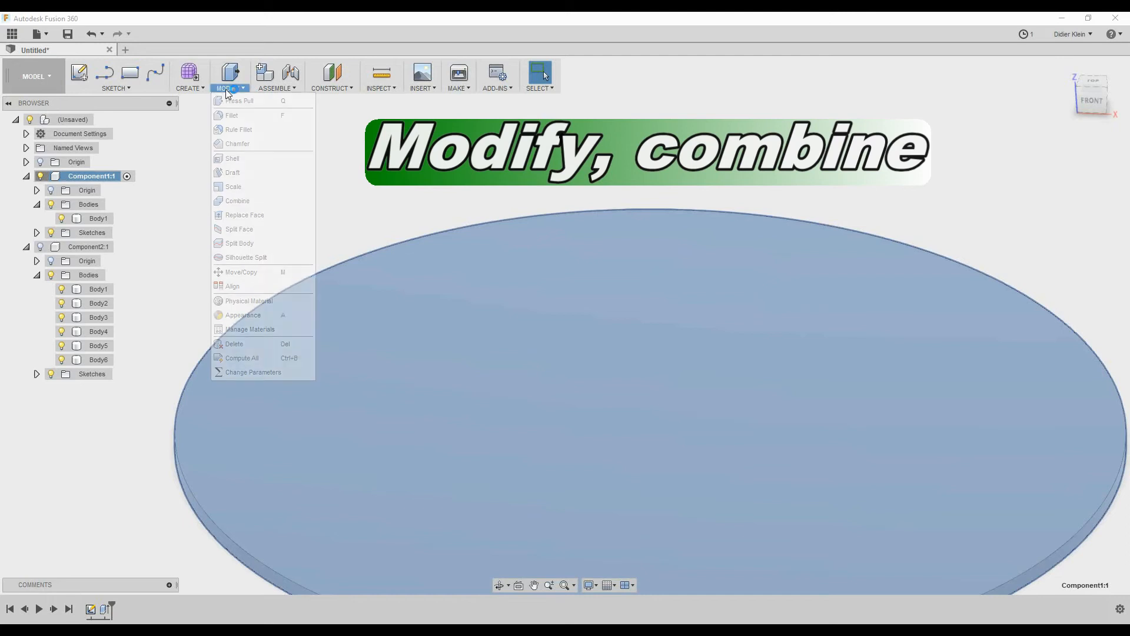
pyautogui.click(237, 200)
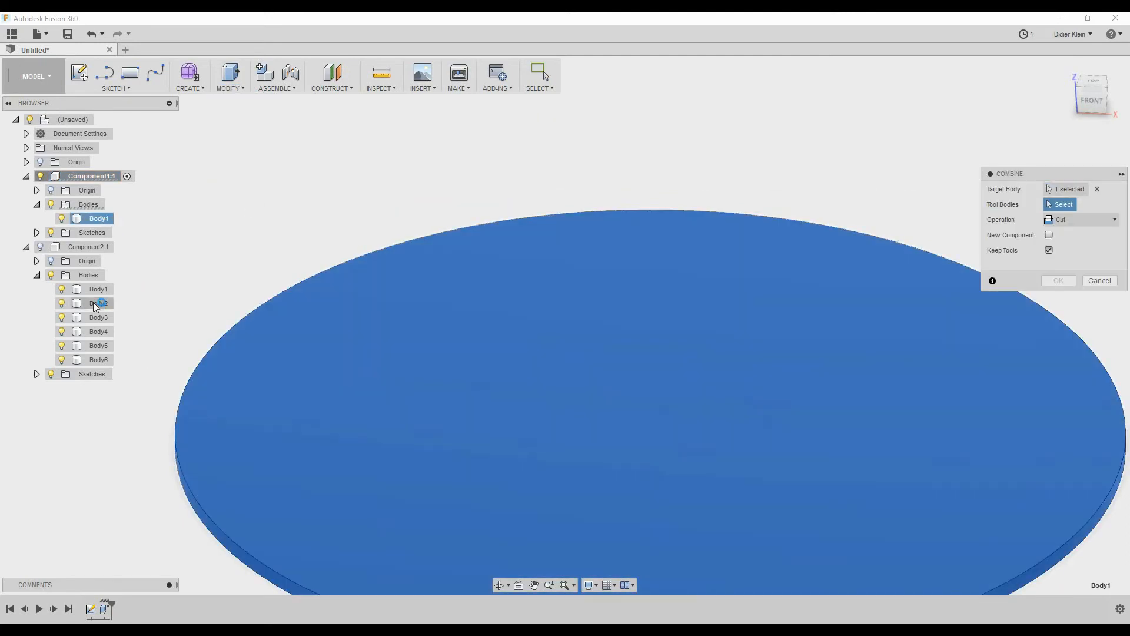
pyautogui.click(99, 303)
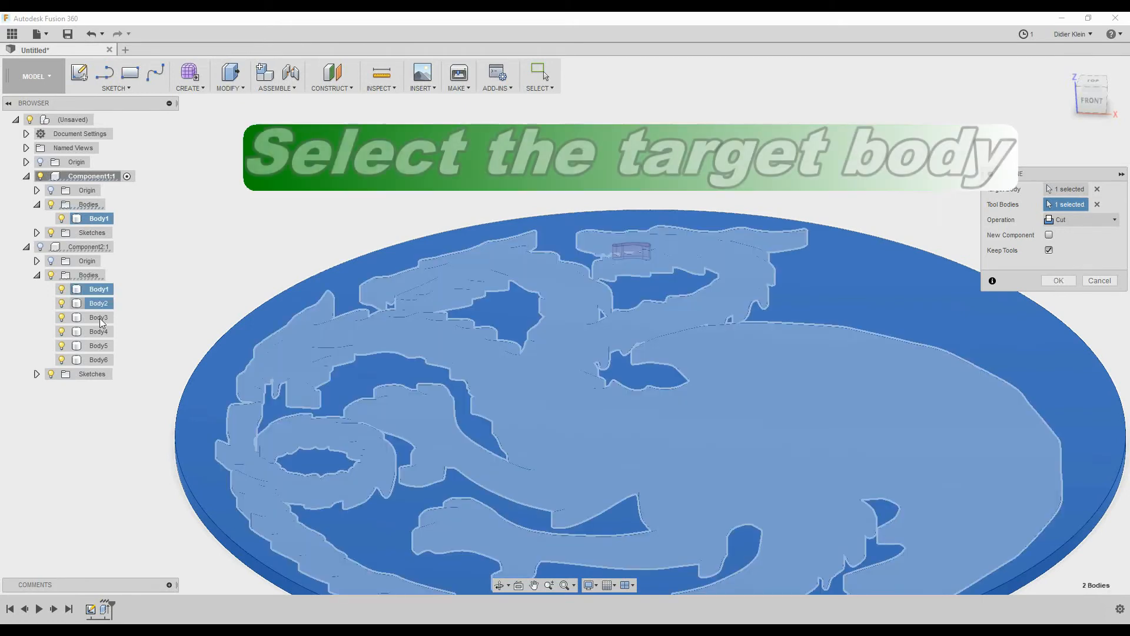
pyautogui.click(98, 331)
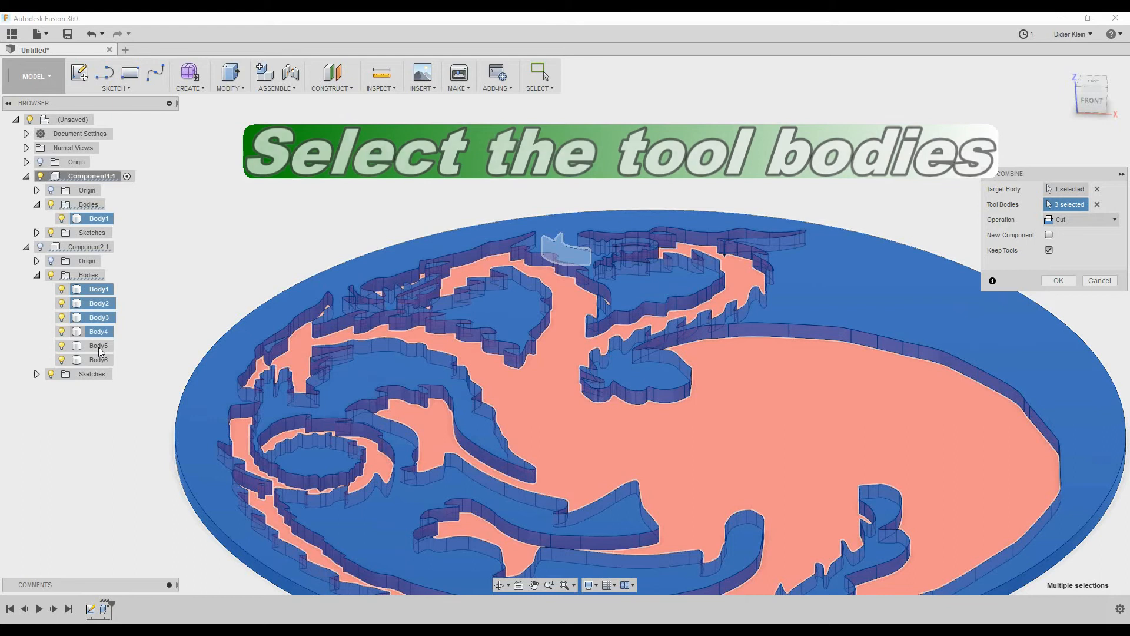
pyautogui.click(99, 360)
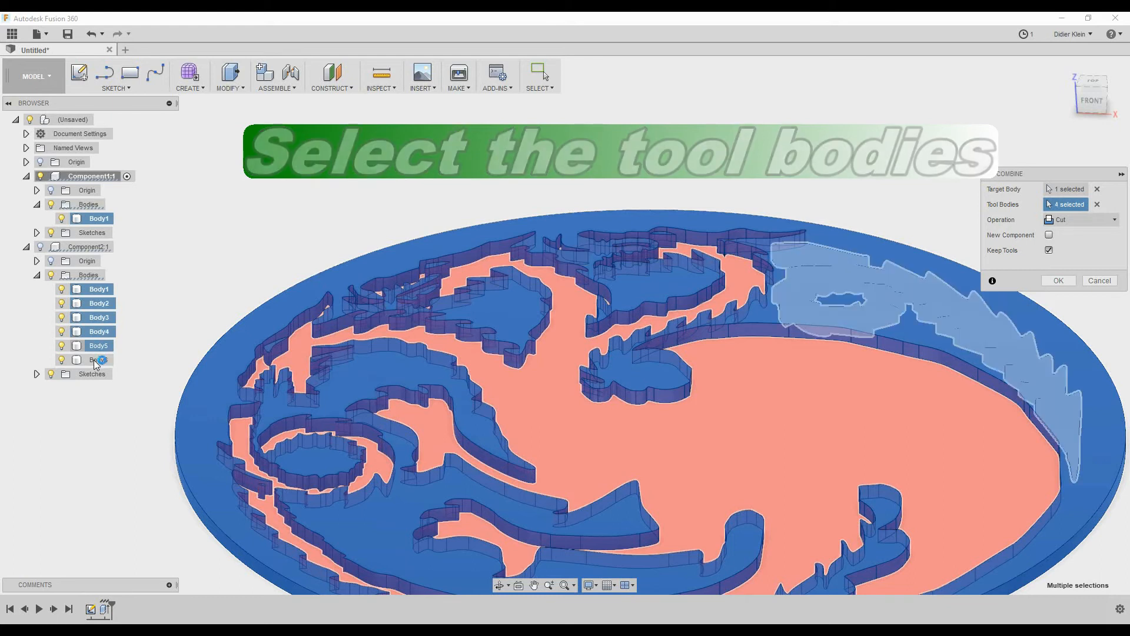
pyautogui.click(99, 360)
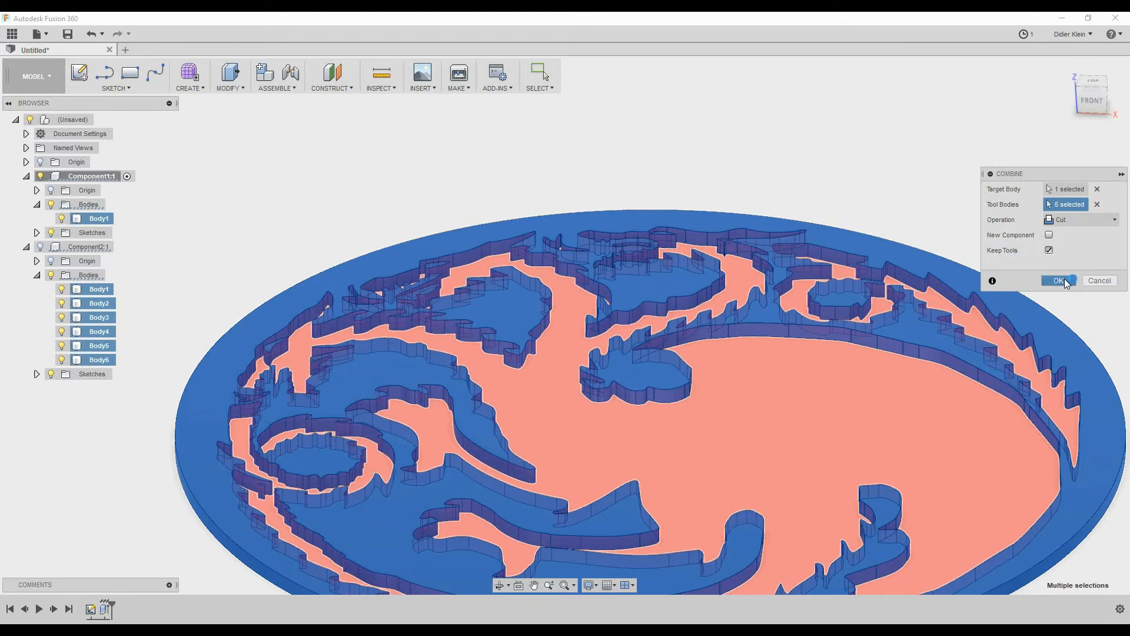
pyautogui.click(1058, 280)
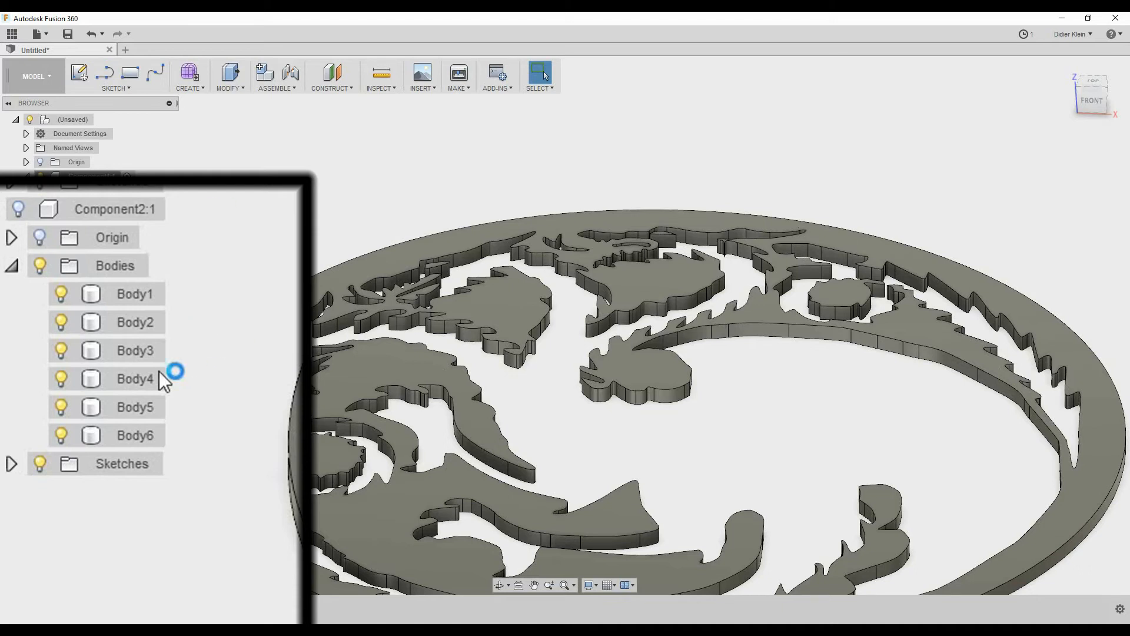
pyautogui.click(113, 209)
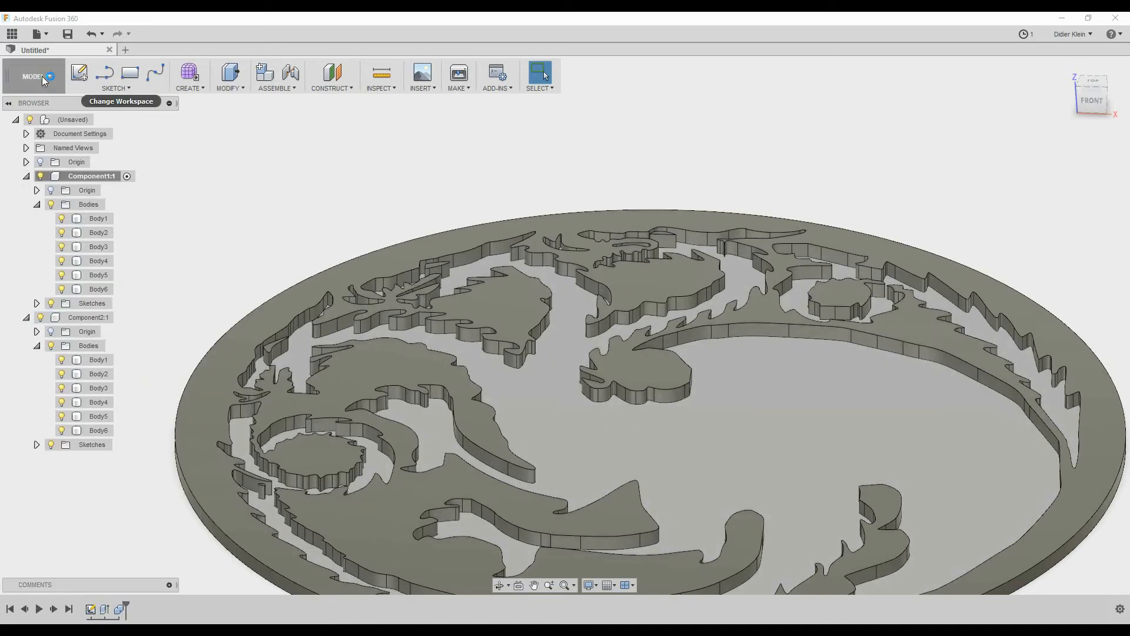
pyautogui.click(36, 77)
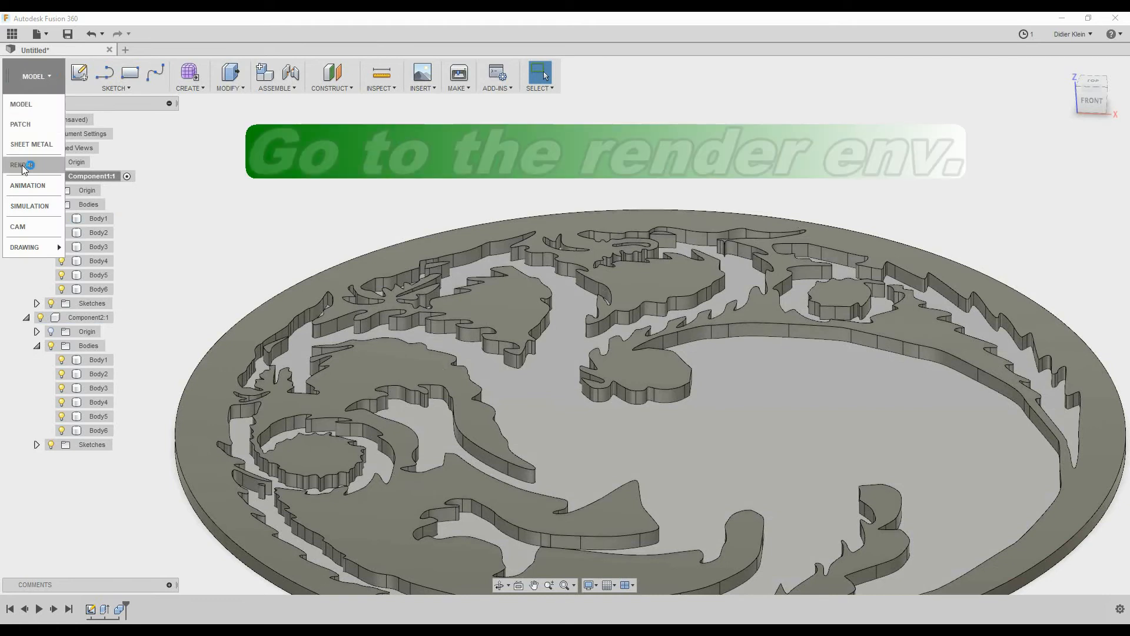
# In Render, apply wood to the disc and Enamel Glossy (Black) to the dragon, then return to Model.
pyautogui.click(20, 164)
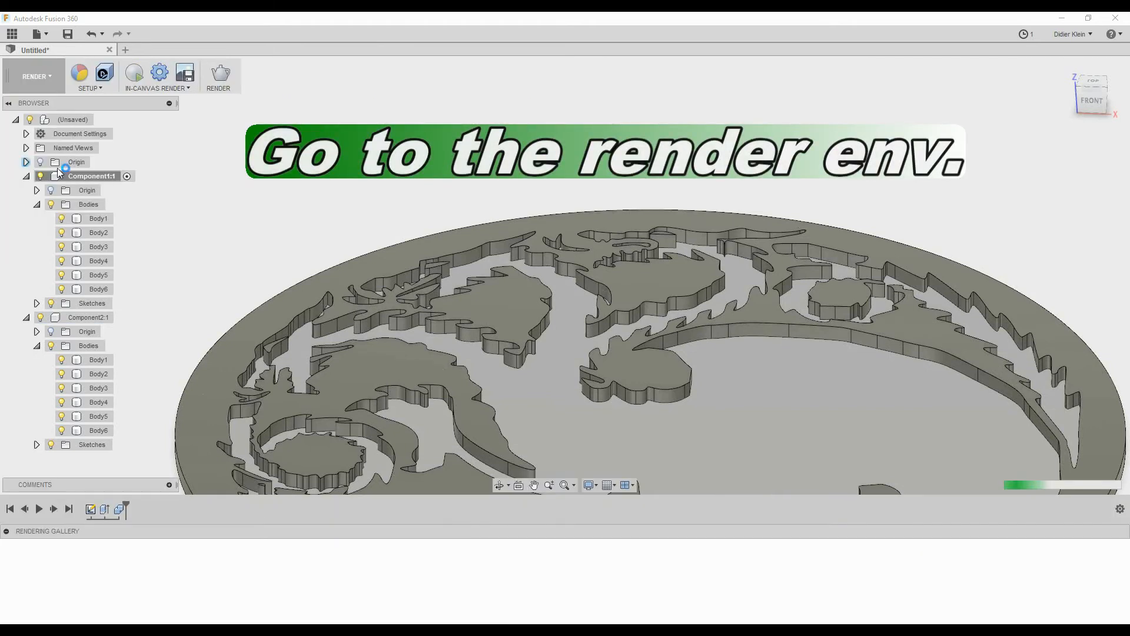
pyautogui.click(80, 73)
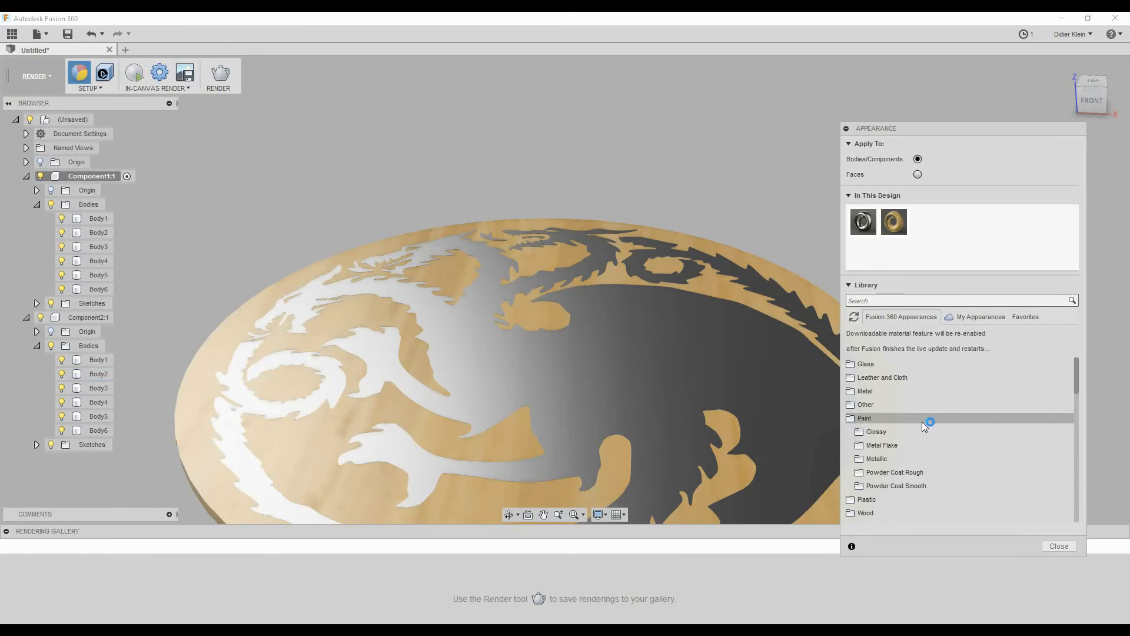
pyautogui.click(877, 431)
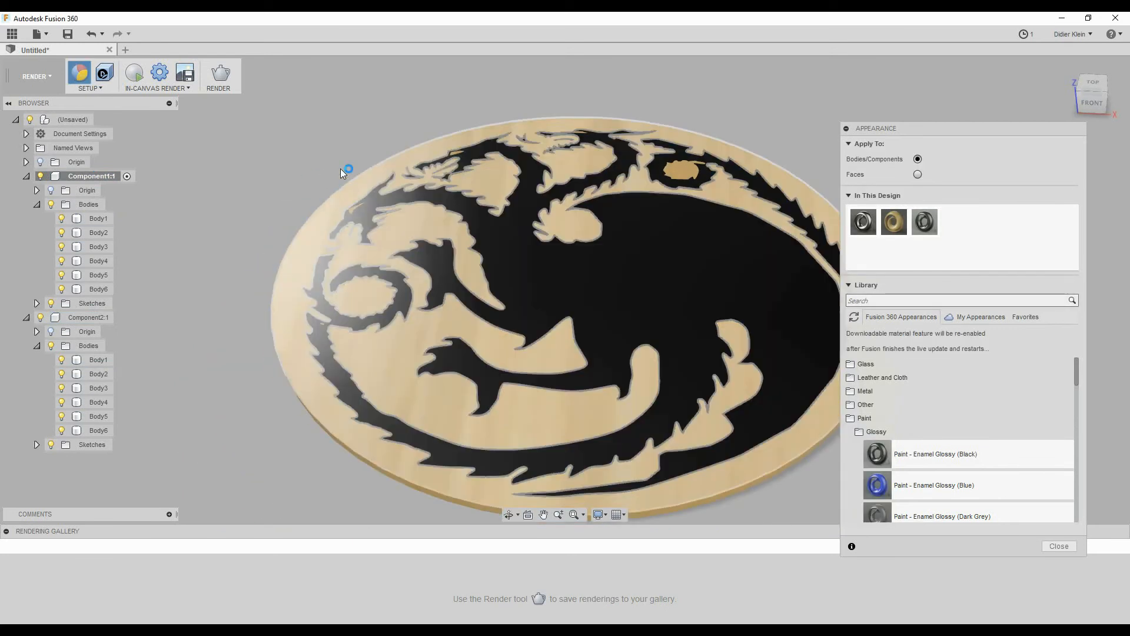
pyautogui.click(34, 76)
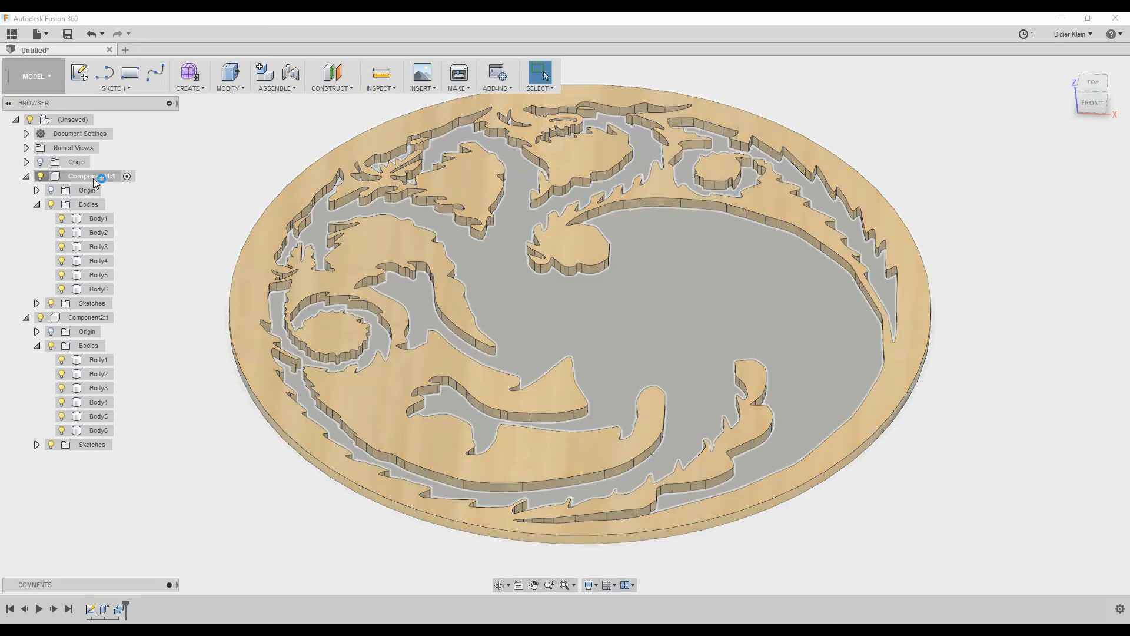
# Save Component1:1, the bamboo disc, as TargaryenCoasterPart1.stl in the tuto folder.
pyautogui.rightClick(91, 176)
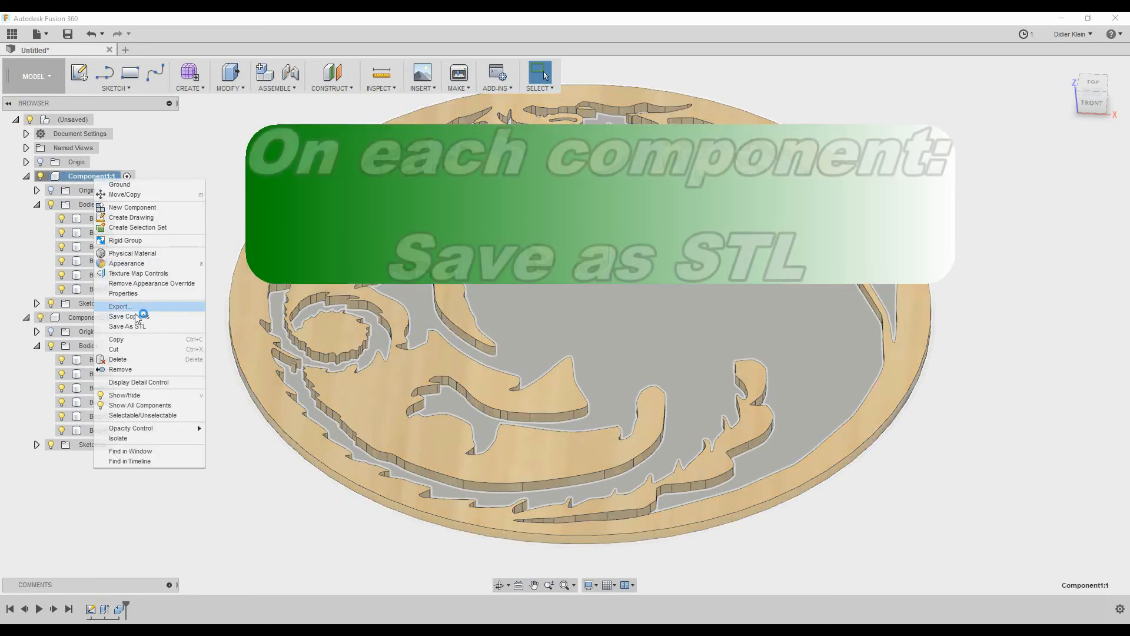
pyautogui.click(127, 325)
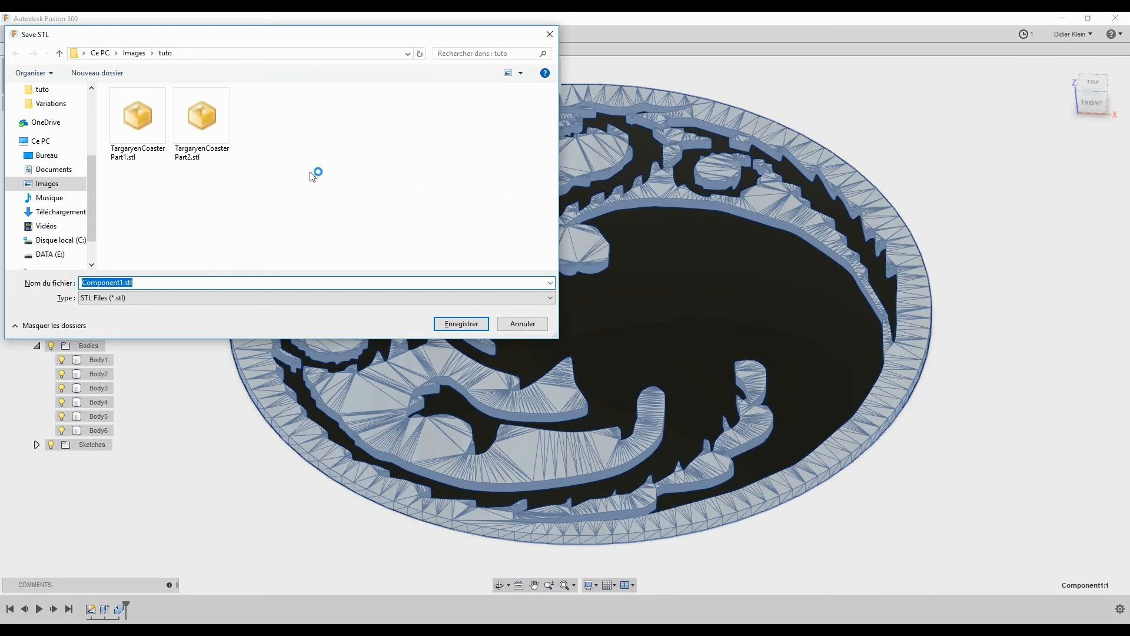
pyautogui.click(137, 116)
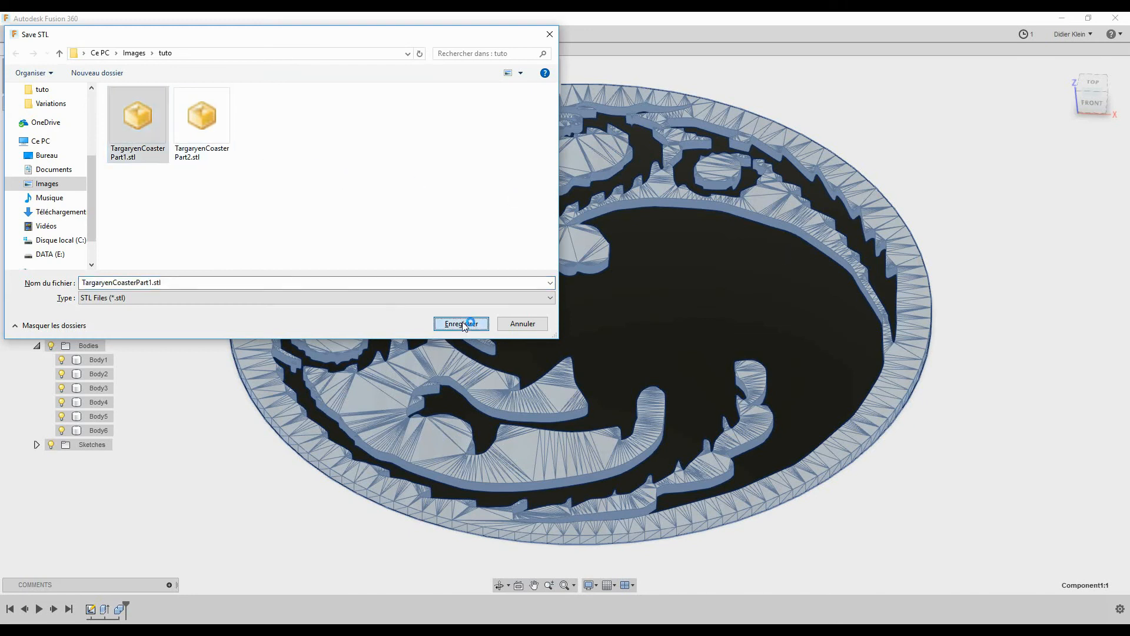
pyautogui.click(461, 323)
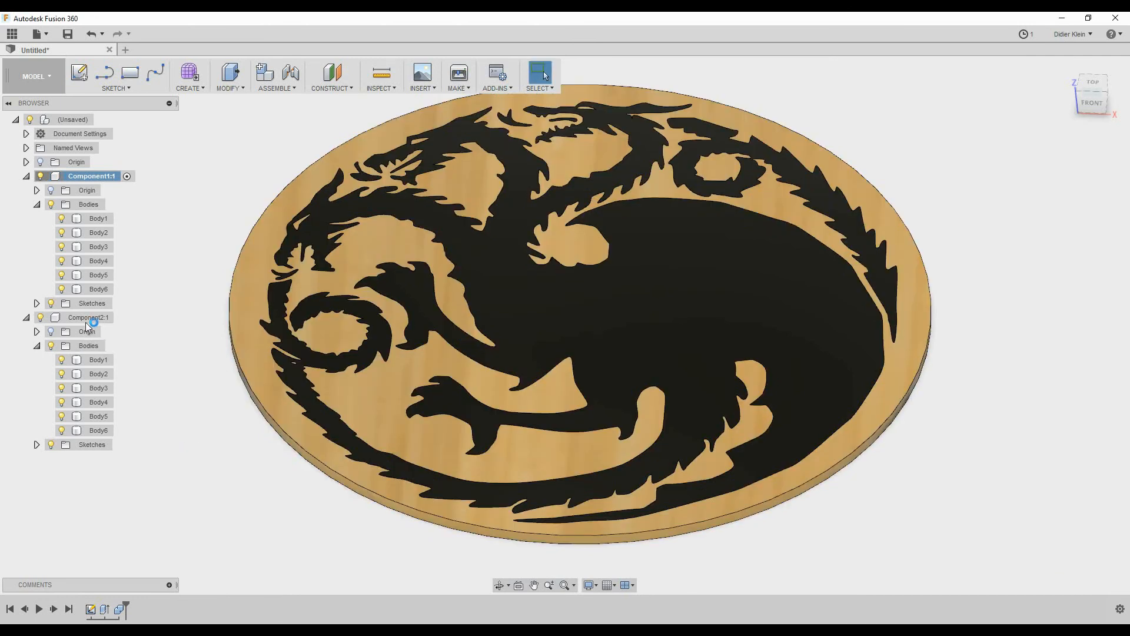
# Export Component2:1, the dragon inlay, with mesh preview as TargaryenCoasterPart2.stl in tuto.
pyautogui.click(90, 317)
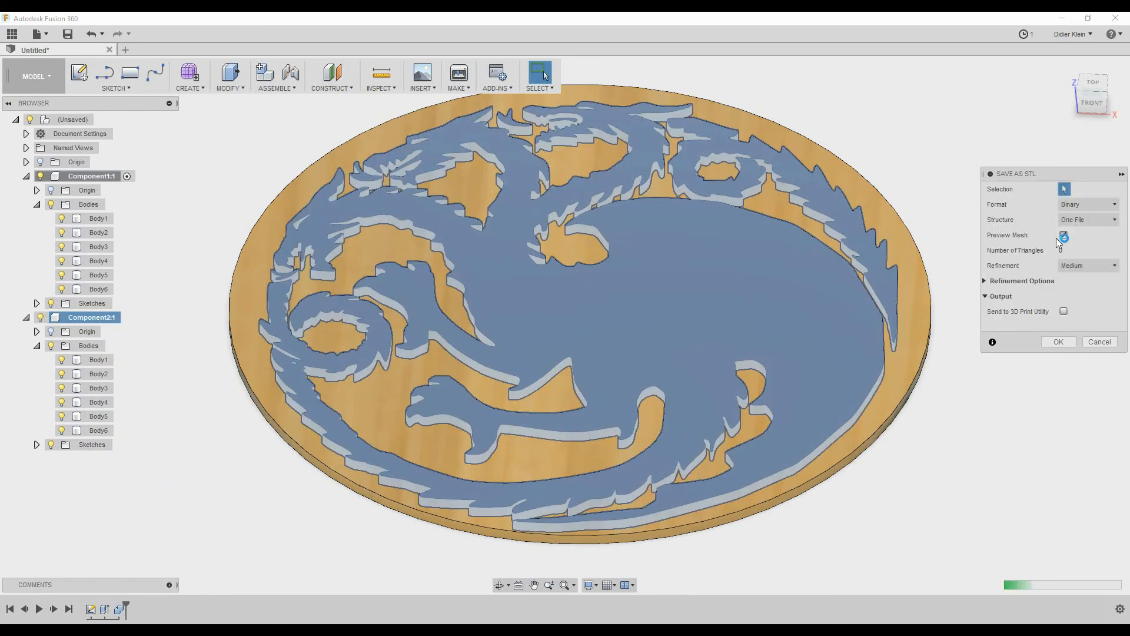
pyautogui.click(1063, 234)
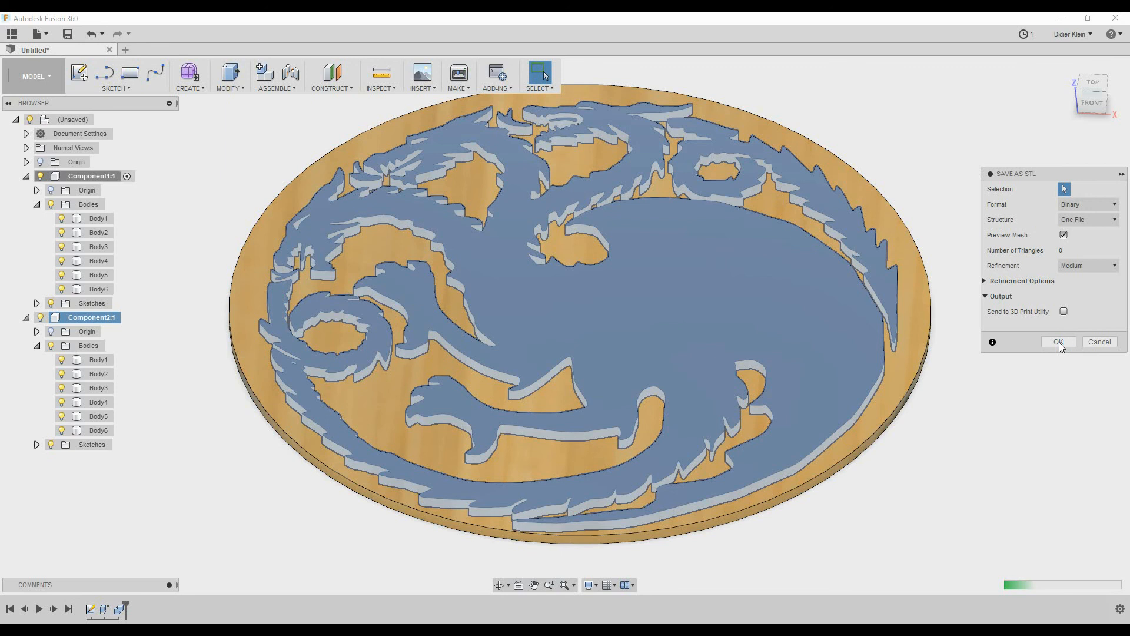
pyautogui.click(1057, 341)
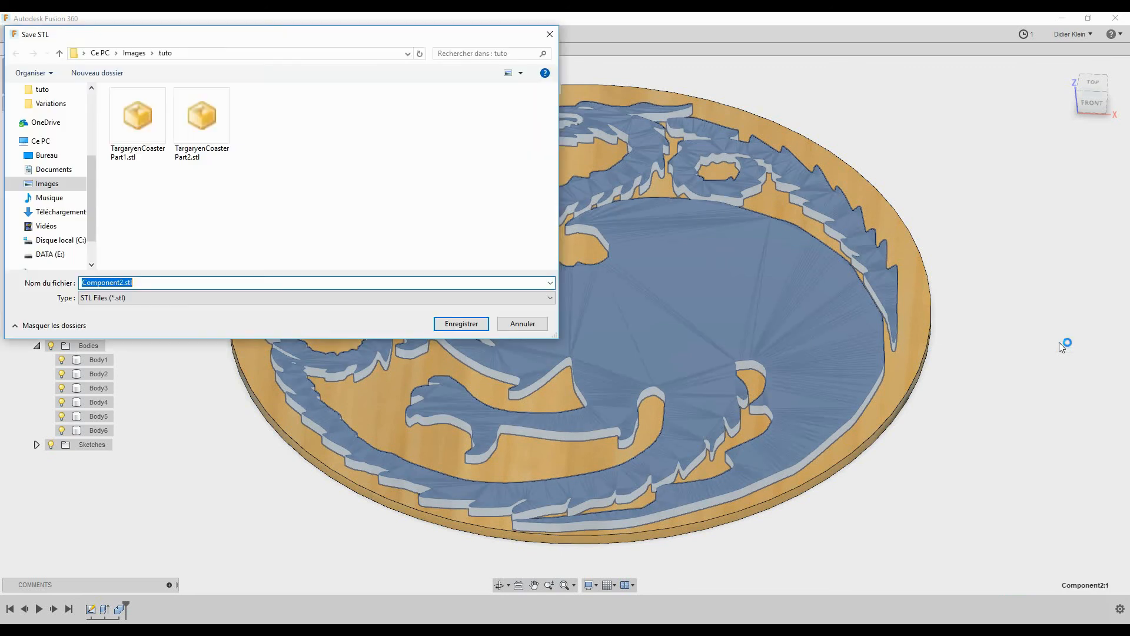
pyautogui.click(202, 116)
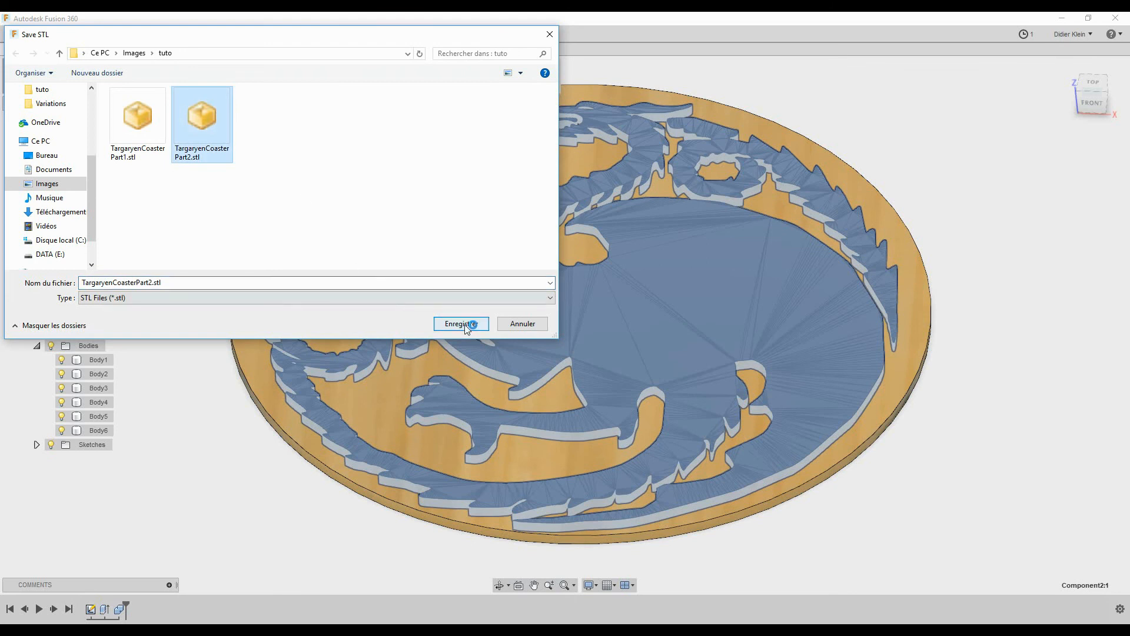
pyautogui.click(461, 324)
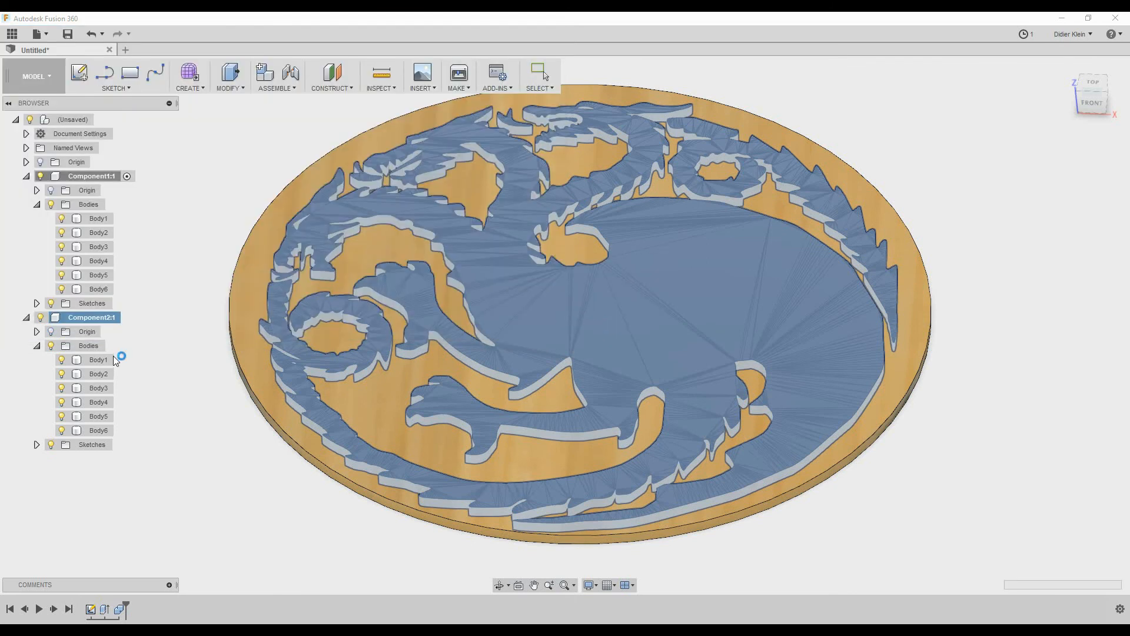